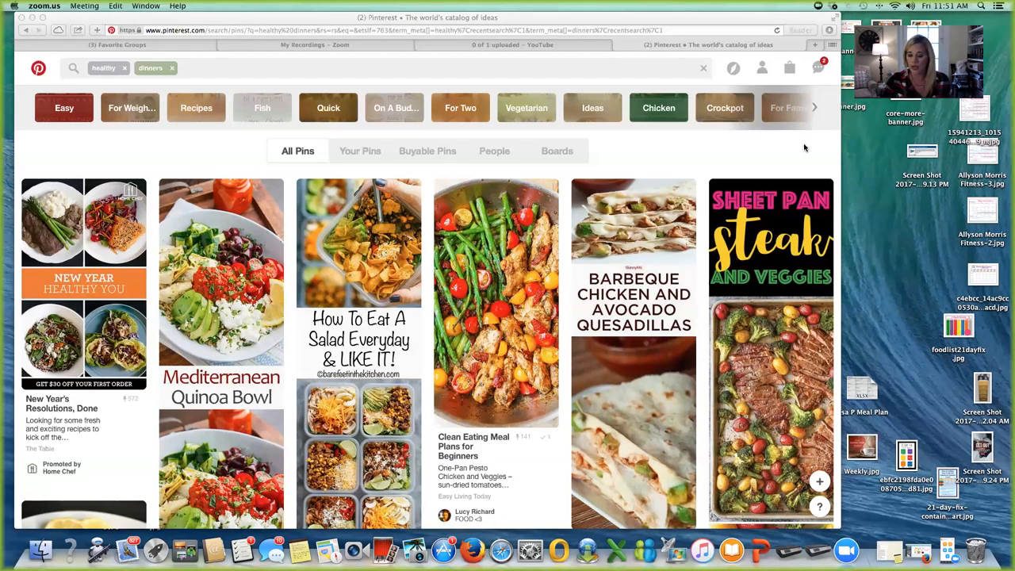
mouse_move(796, 209)
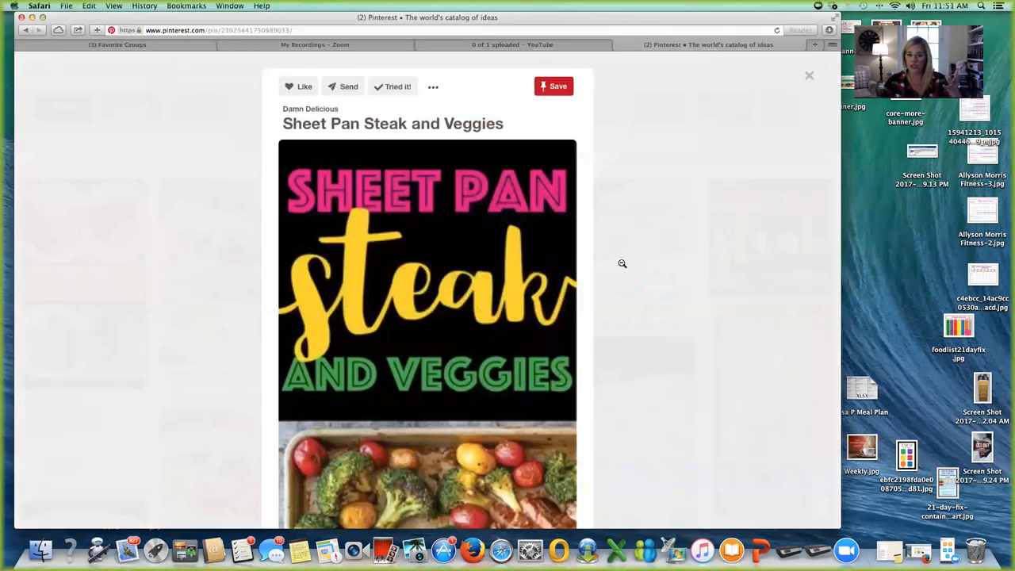
mouse_move(645, 266)
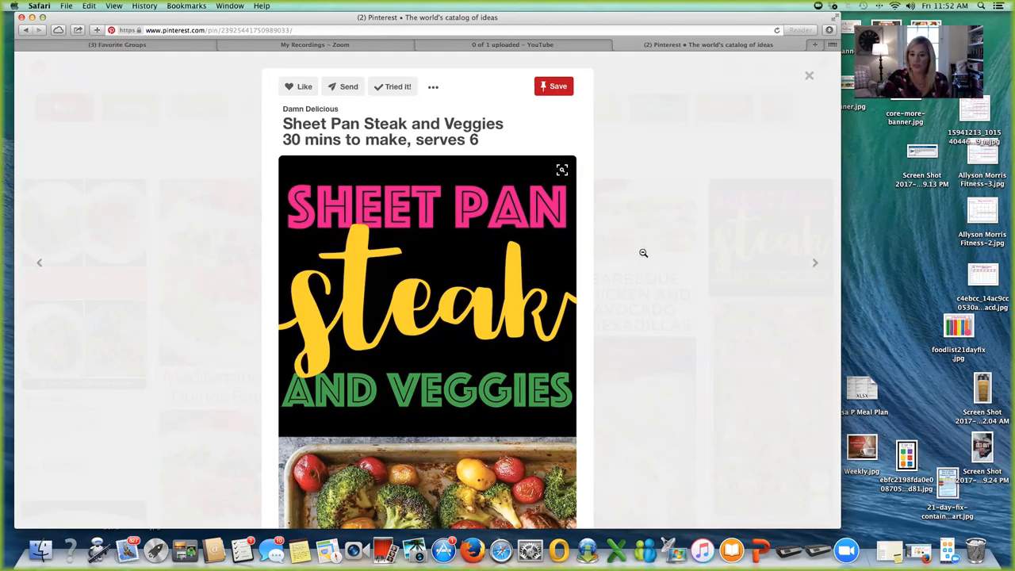
Scroll through the Sheet Pan Steak and Veggies recipe in its close-up view.
scroll(down, 3)
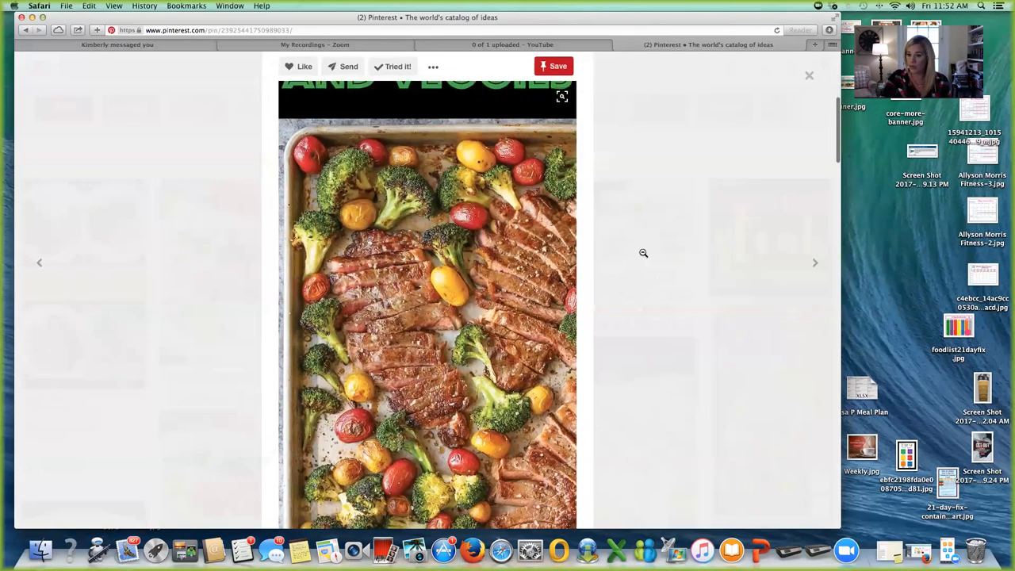
scroll(up, 3)
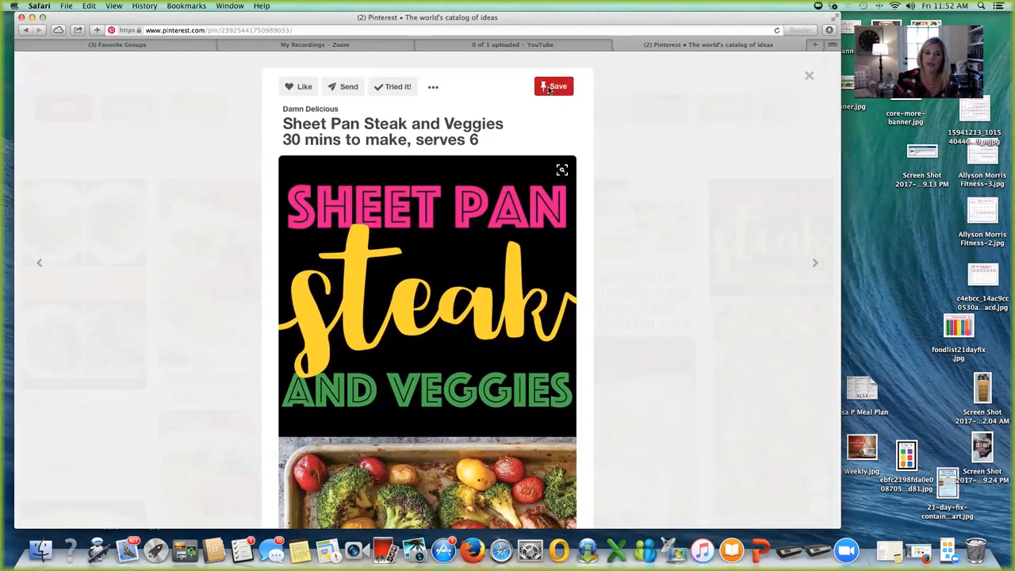
Save the steak pin, entering 'Family Weekly Meals' as a new board name.
click(553, 86)
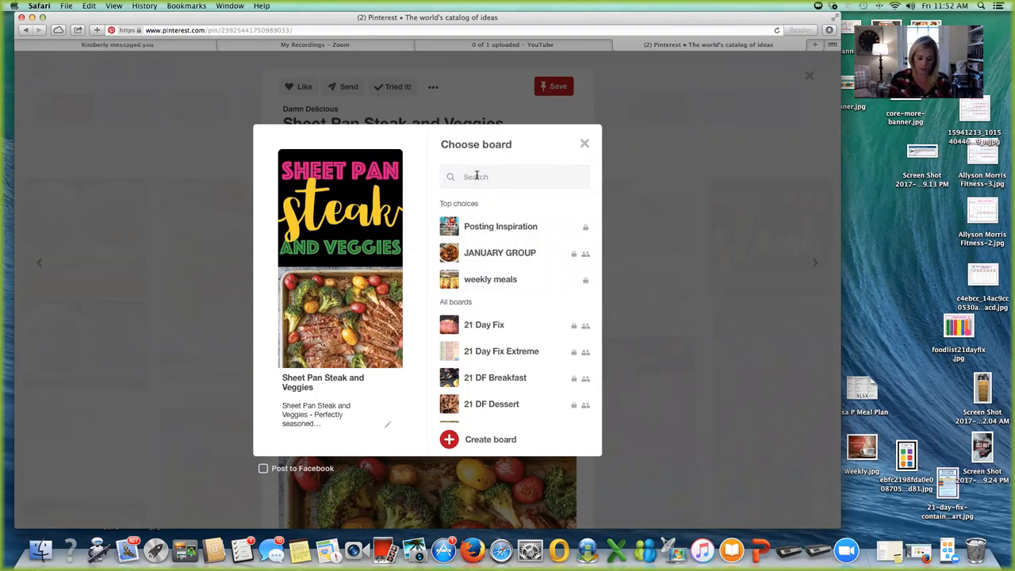
text(Family W)
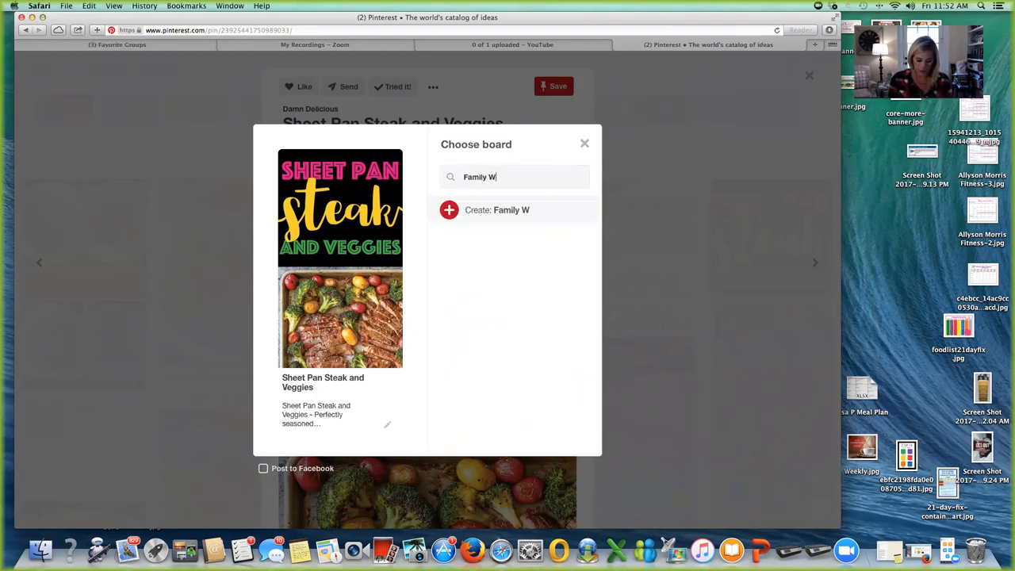
text(eekly Meals)
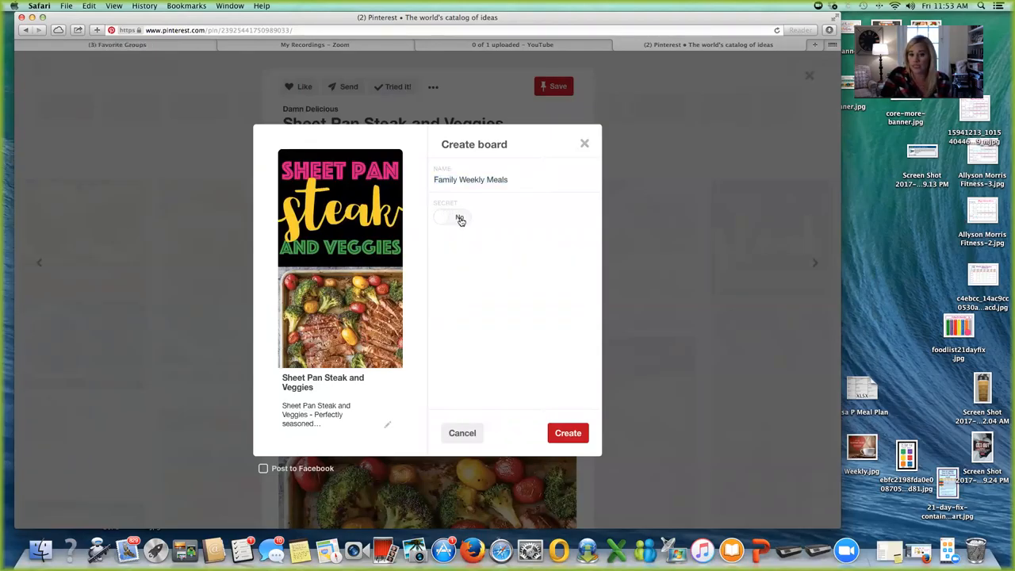
Set the Family Weekly Meals board to Secret and submit the Create board dialog.
click(448, 217)
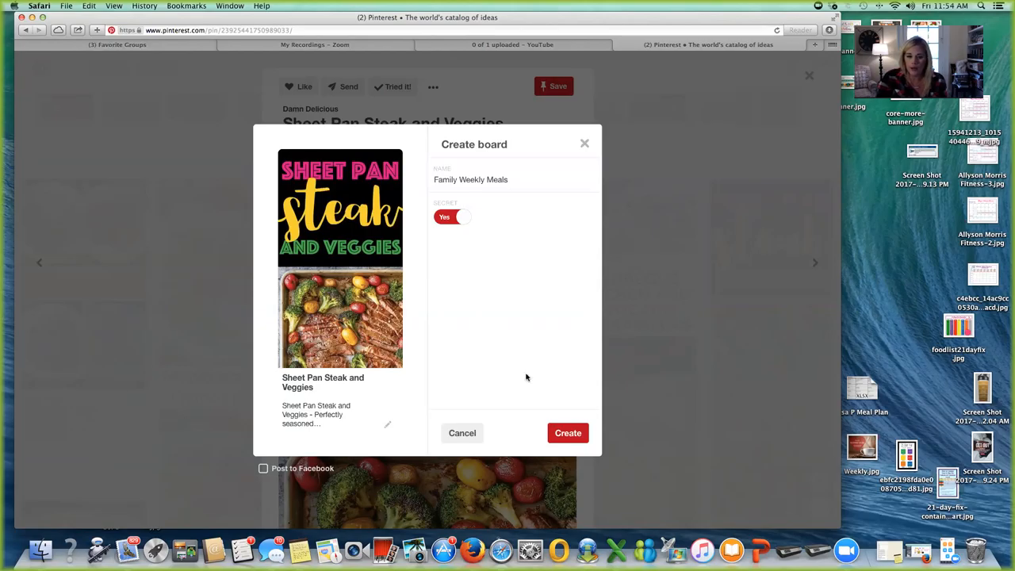
click(568, 433)
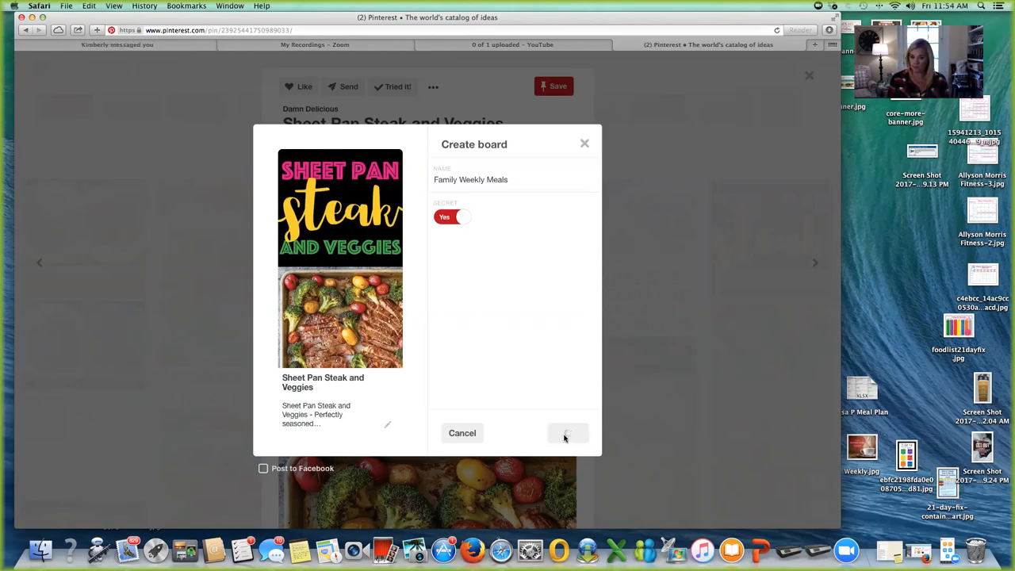
mouse_move(568, 433)
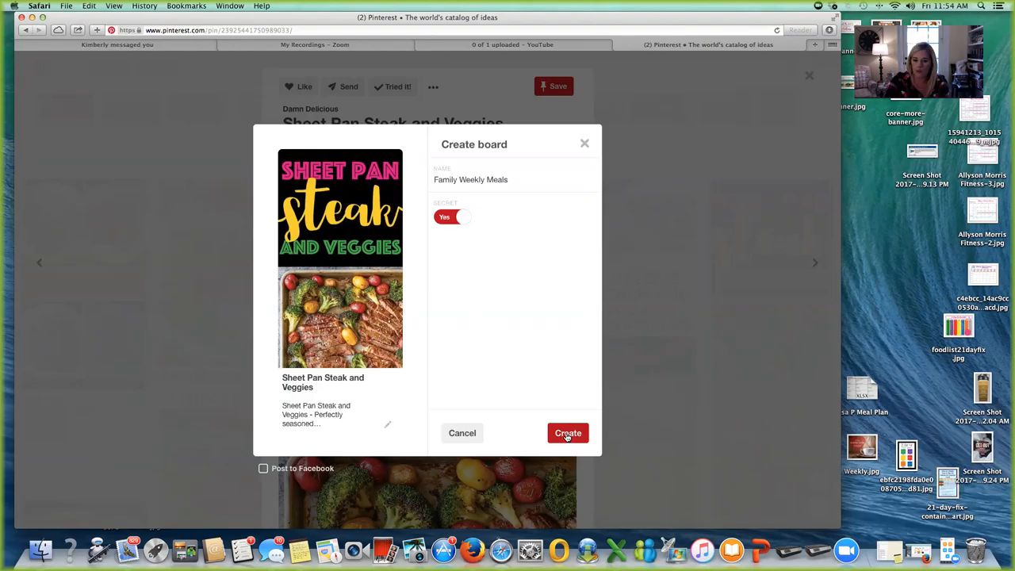
click(568, 433)
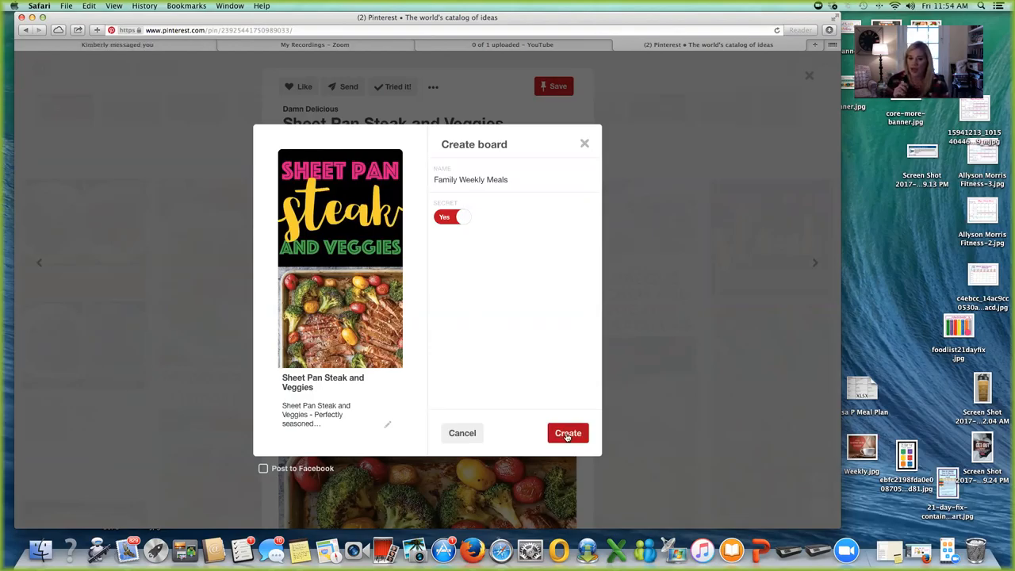
Finish creating the secret board, then close the steak pin to return to results.
click(568, 433)
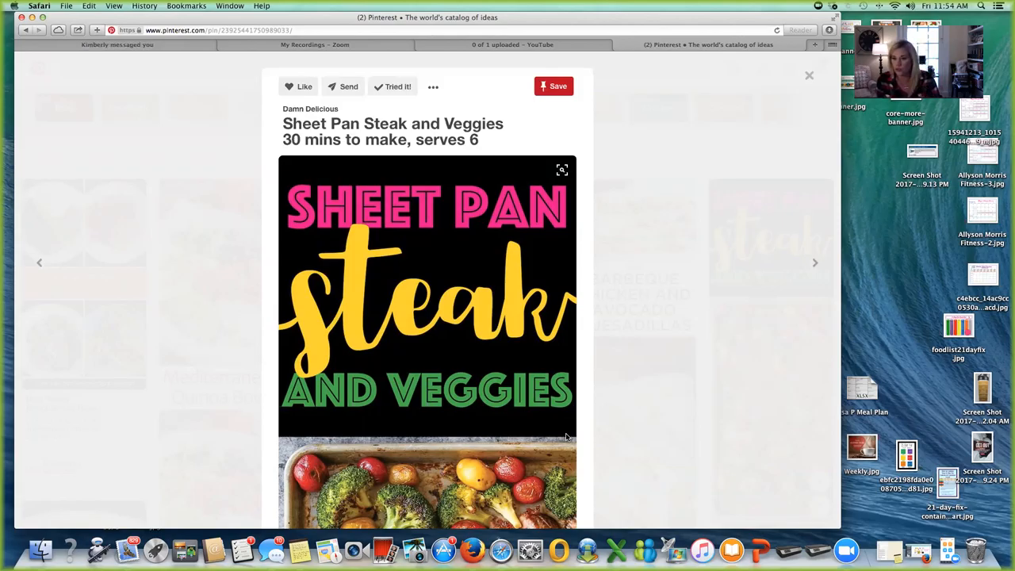
click(117, 45)
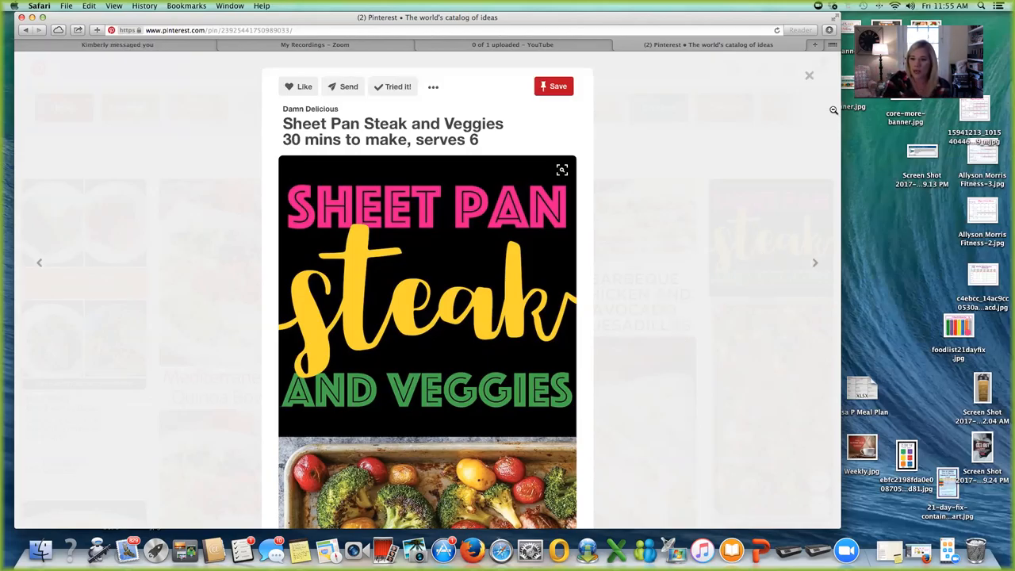
click(809, 75)
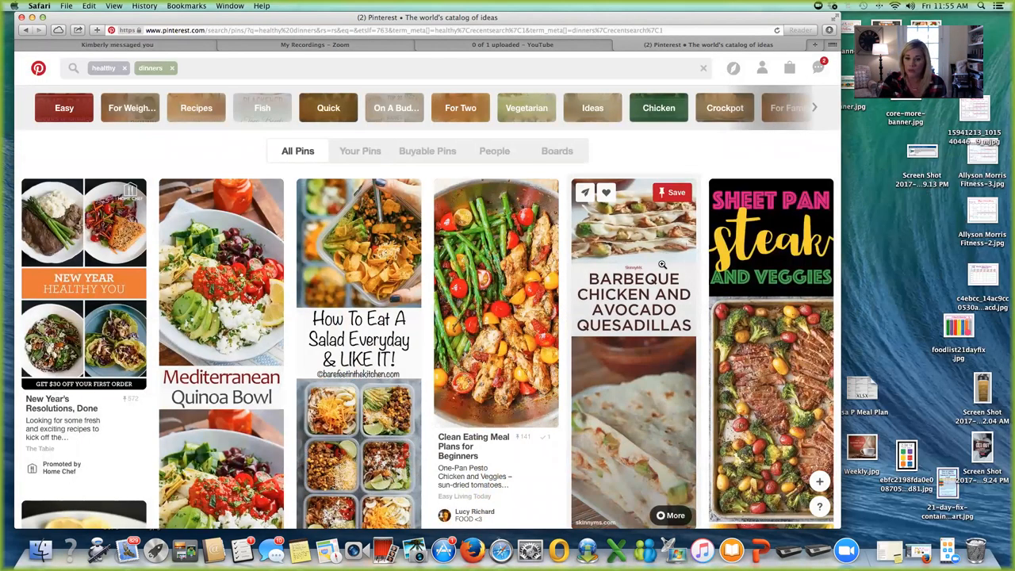
Save the Clean Eating Meal Plans pin to Family Weekly Meals.
scroll(down, 3)
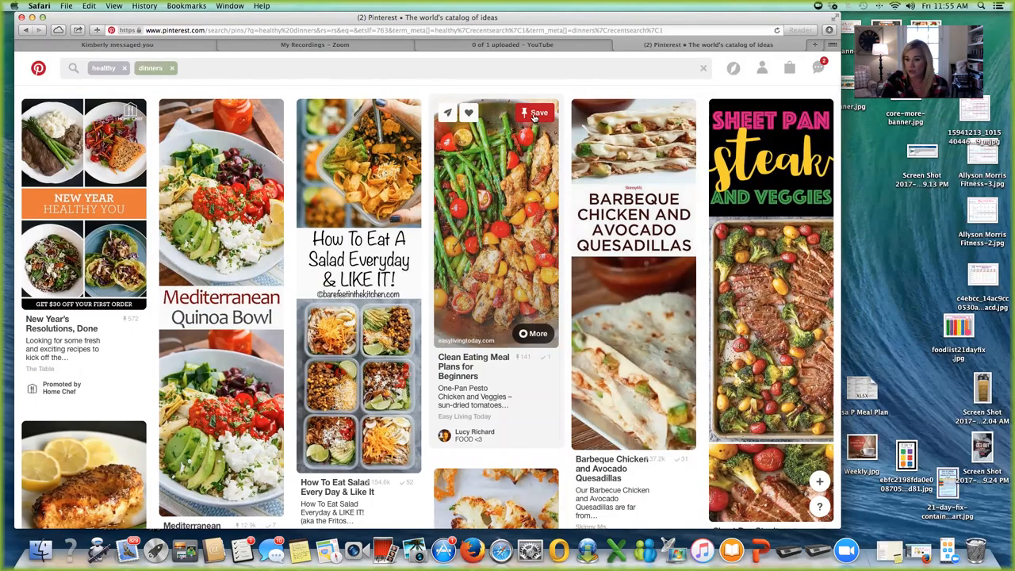
click(534, 113)
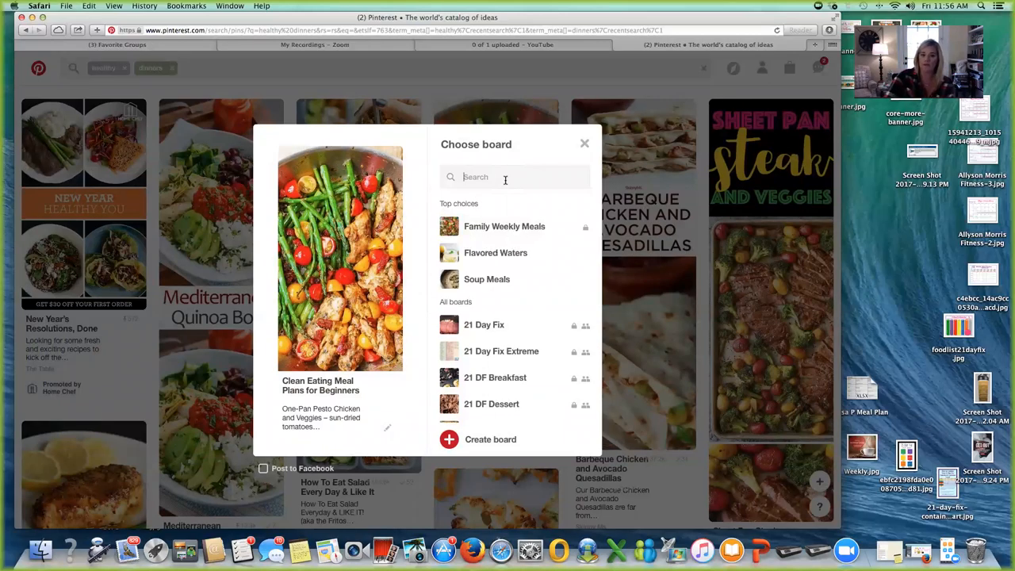
text(week)
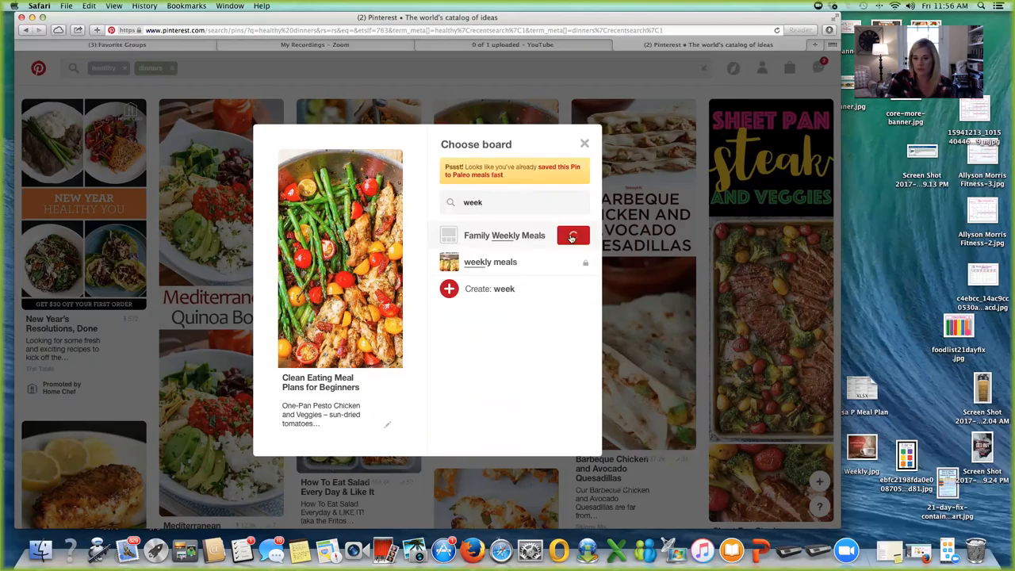
click(572, 236)
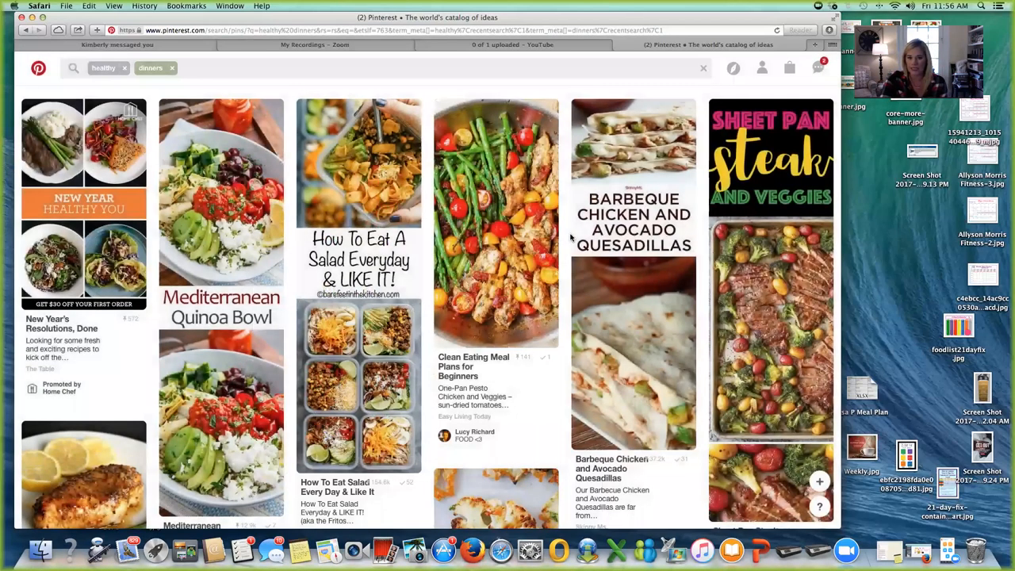
Save the Baked honey mustard chicken and Skinny Burrito Bowl pins to Family Weekly Meals.
scroll(down, 3)
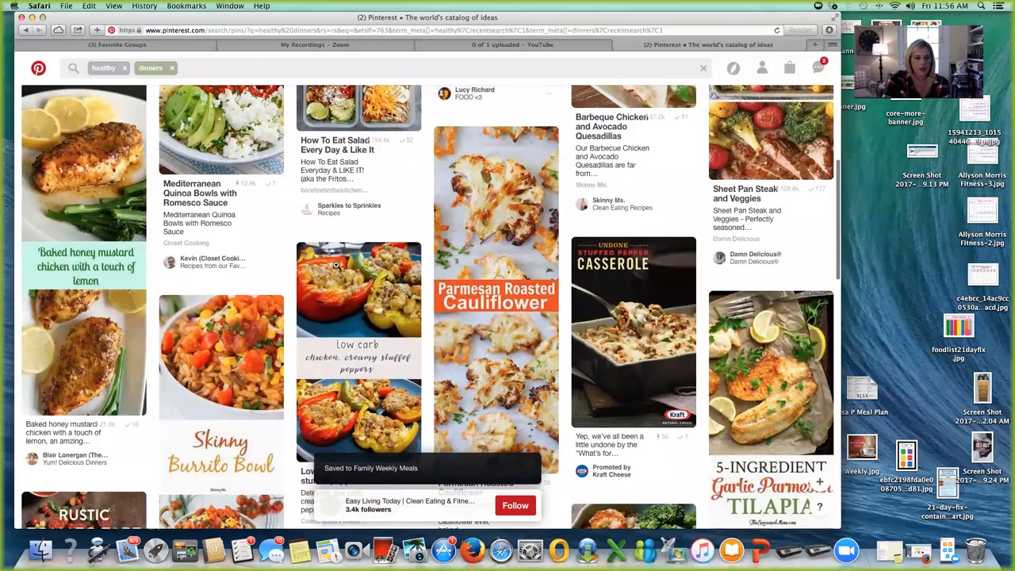
scroll(up, 3)
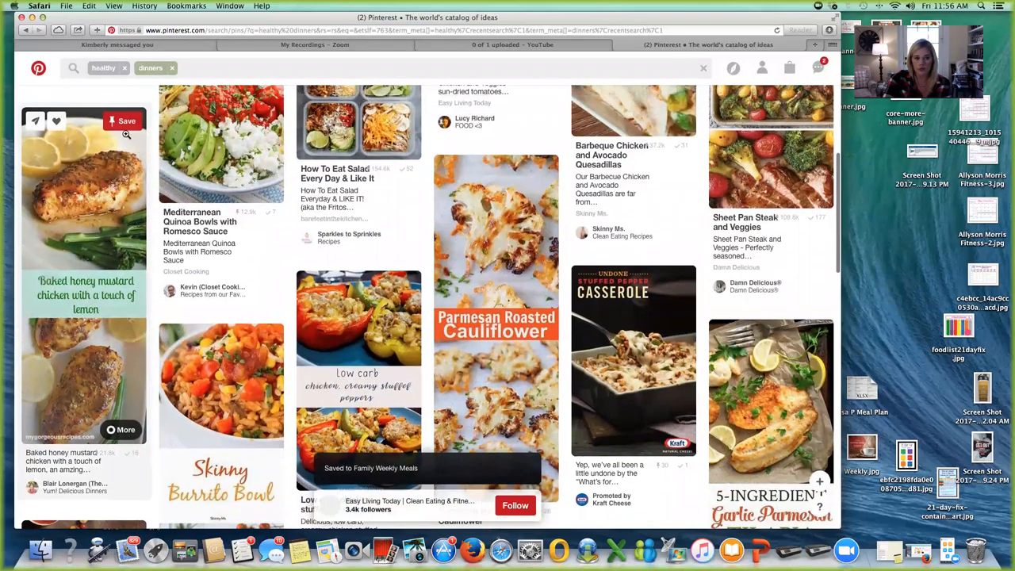
click(126, 121)
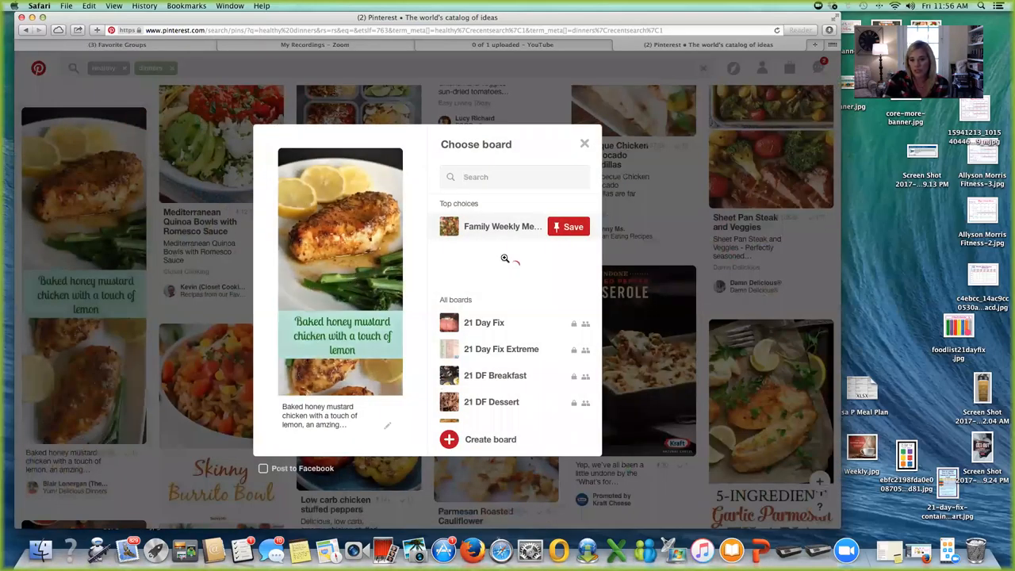
click(573, 226)
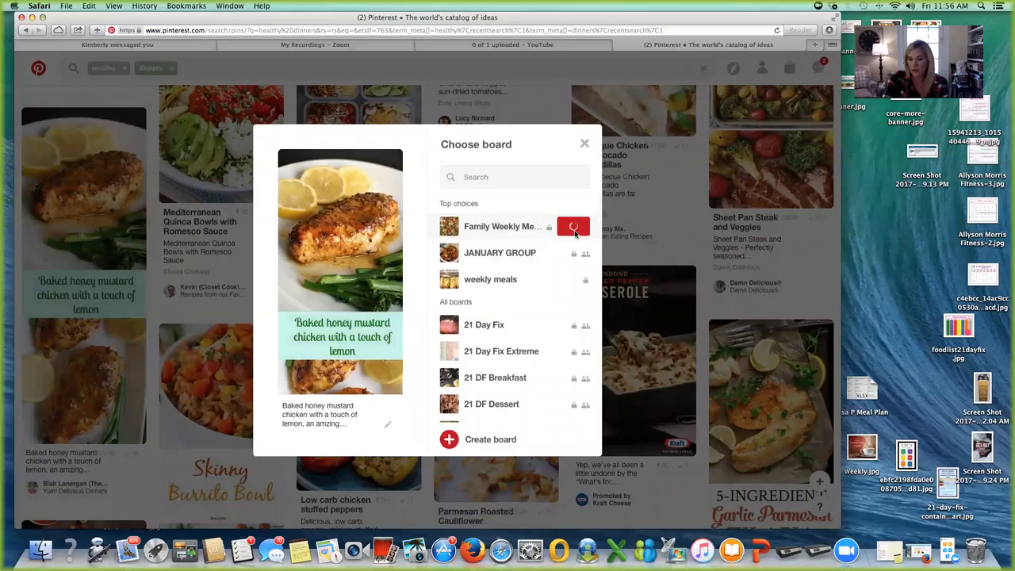
click(574, 227)
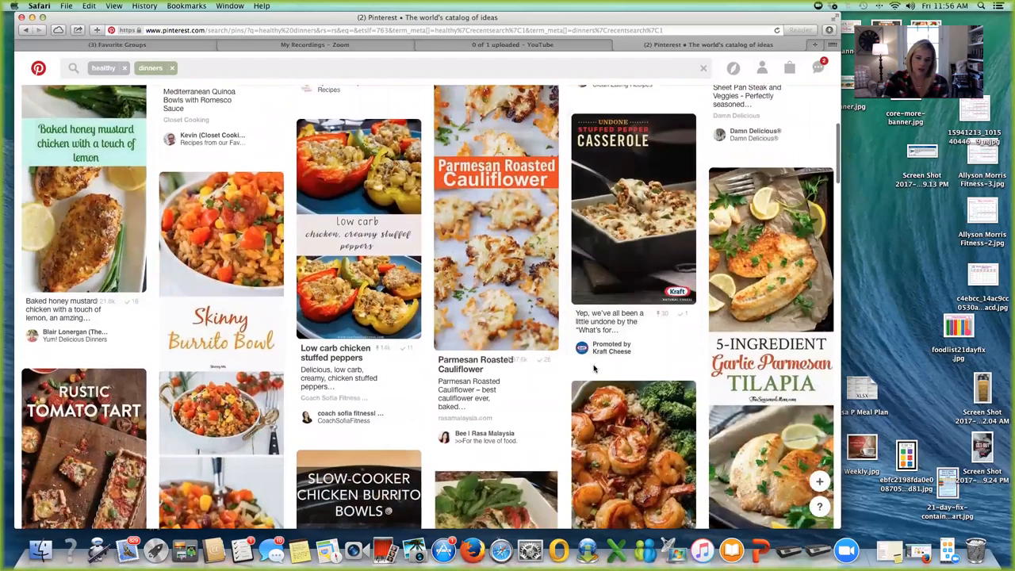
scroll(down, 3)
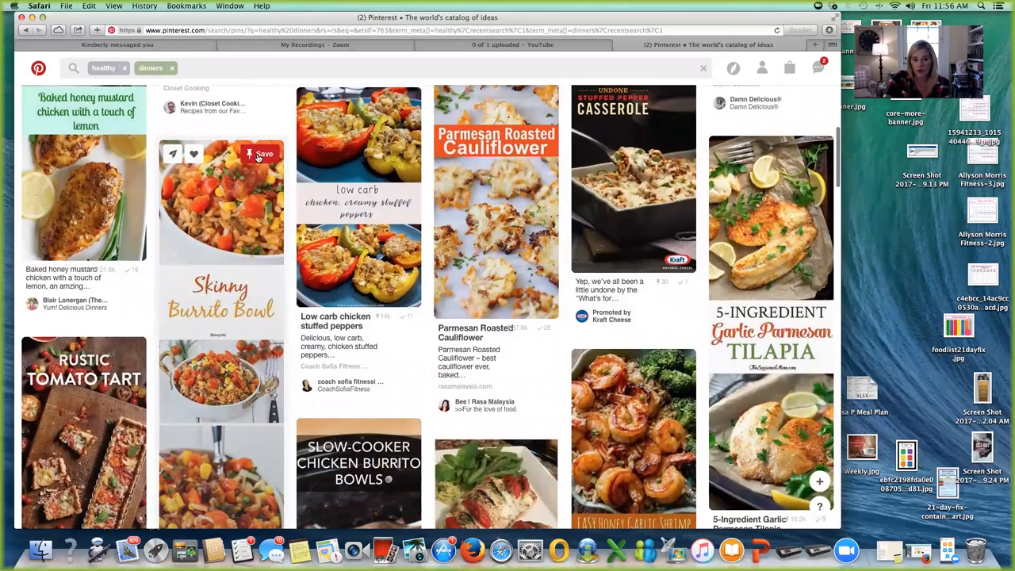
click(263, 154)
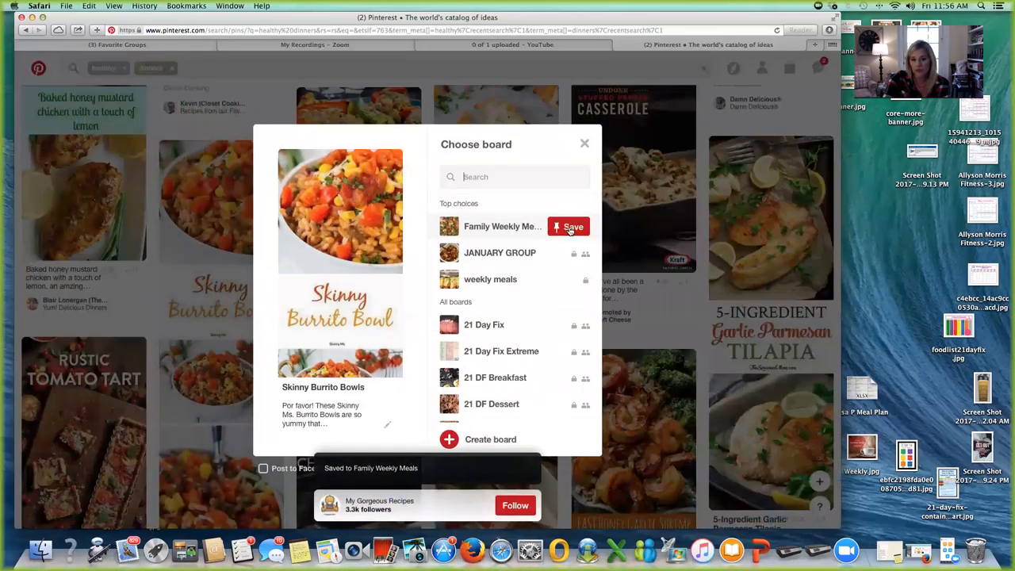
click(569, 226)
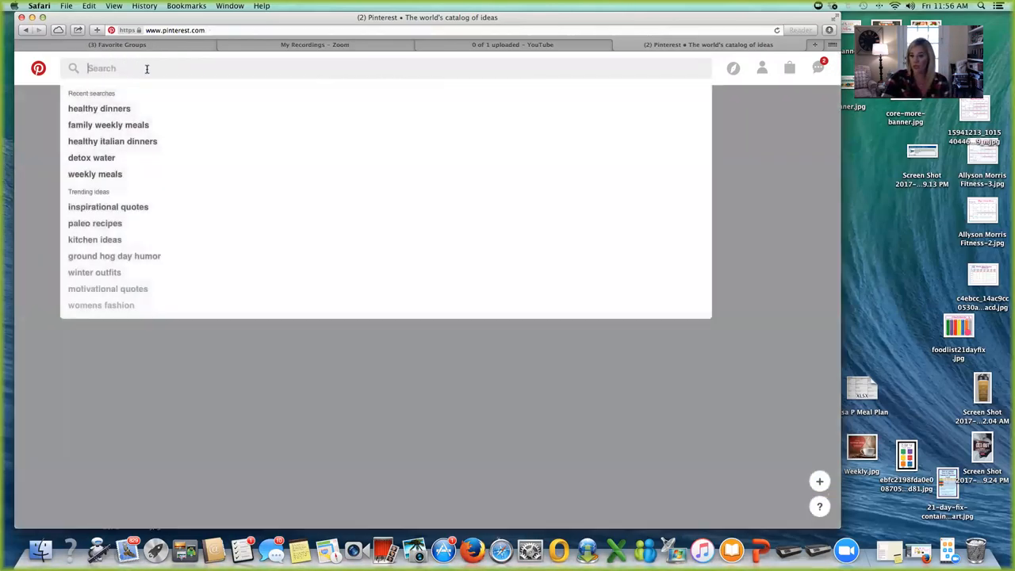
Search for 'healthy meals', then reopen recent searches for 'healthy italian dinners'.
text(healthymea)
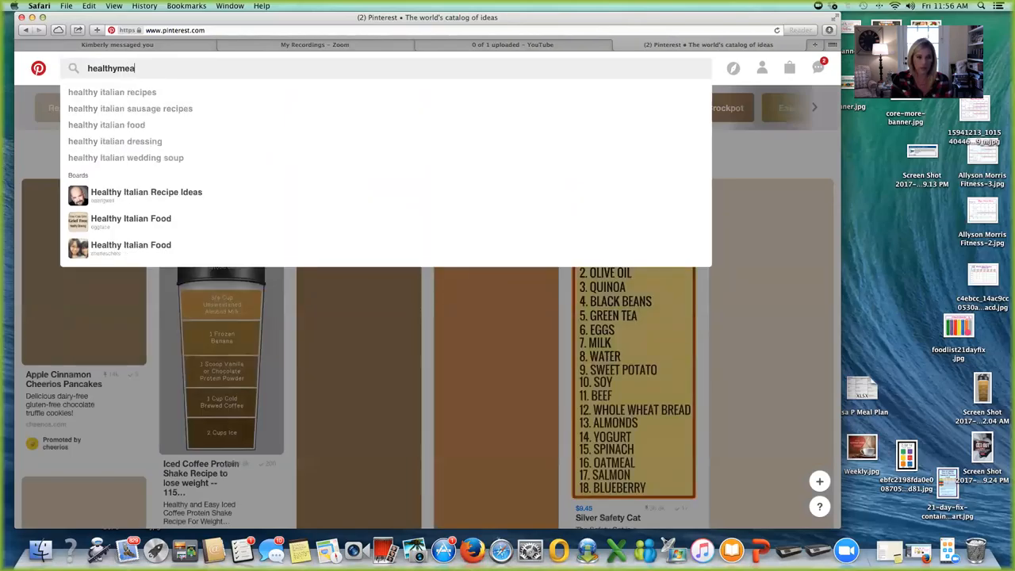
key(Return)
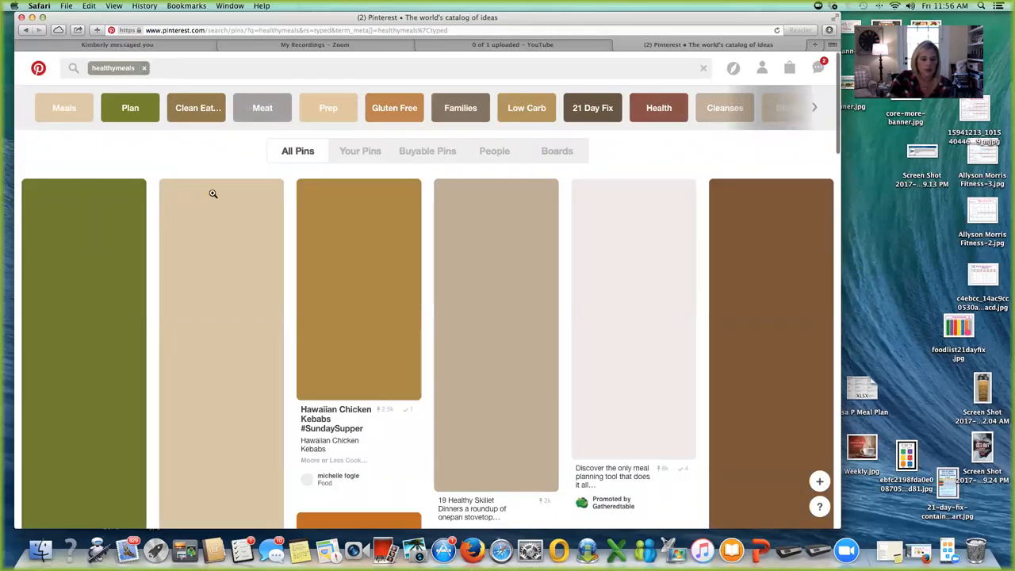
scroll(down, 3)
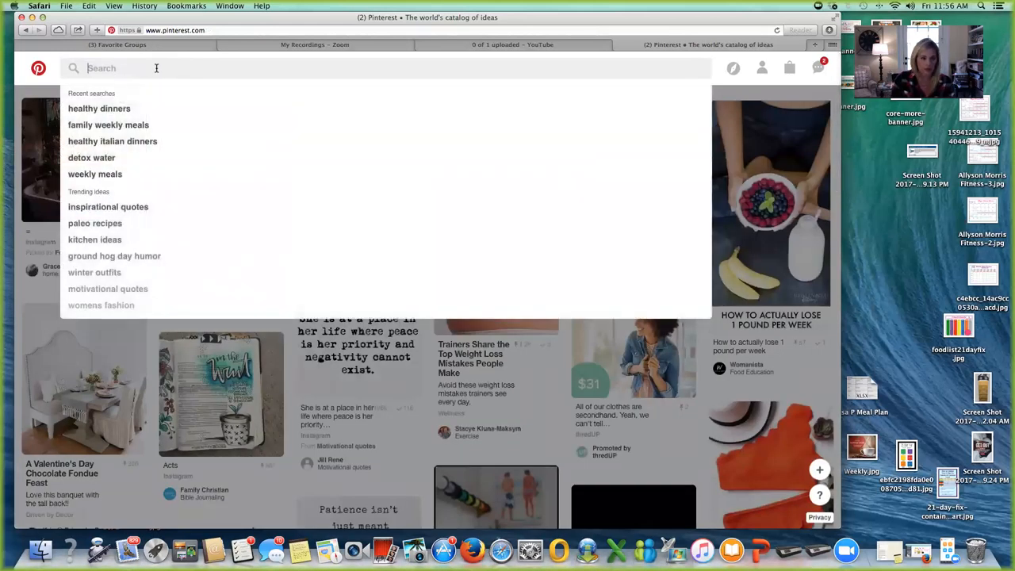
click(113, 141)
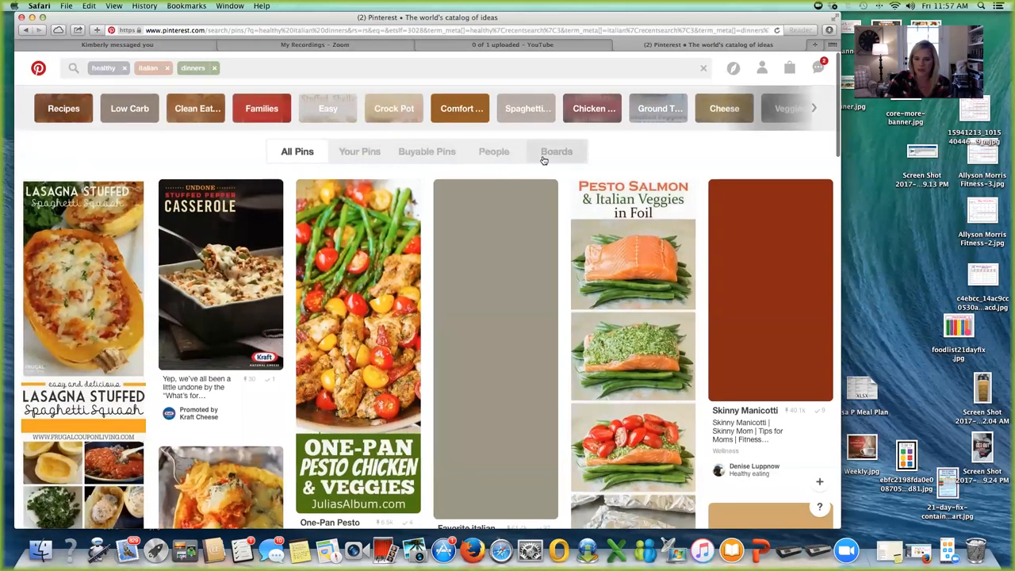
From the Italian results, save the Pesto Salmon and Italian Veggies in Foil pin to Family Weekly Meals.
scroll(down, 3)
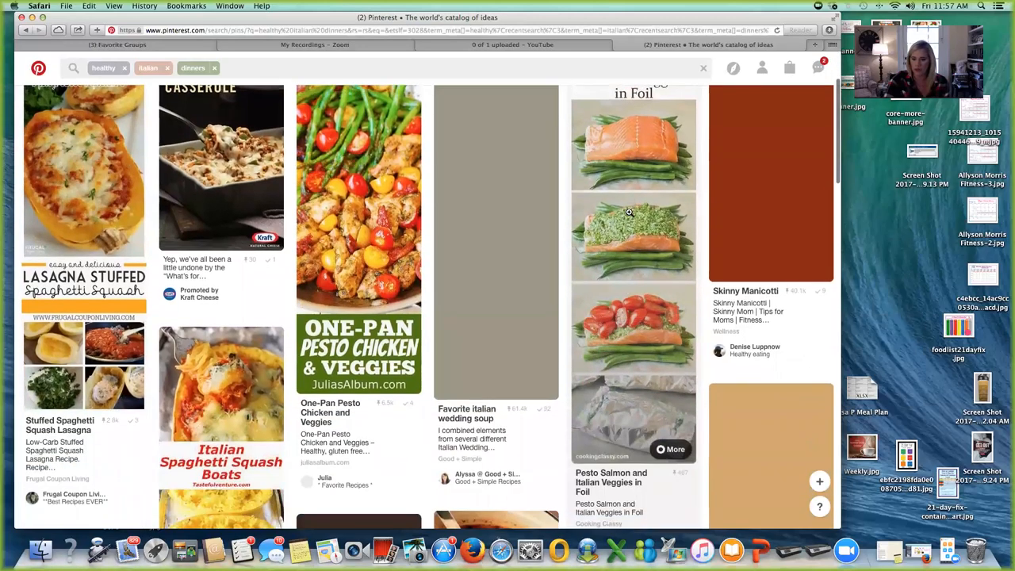
scroll(down, 3)
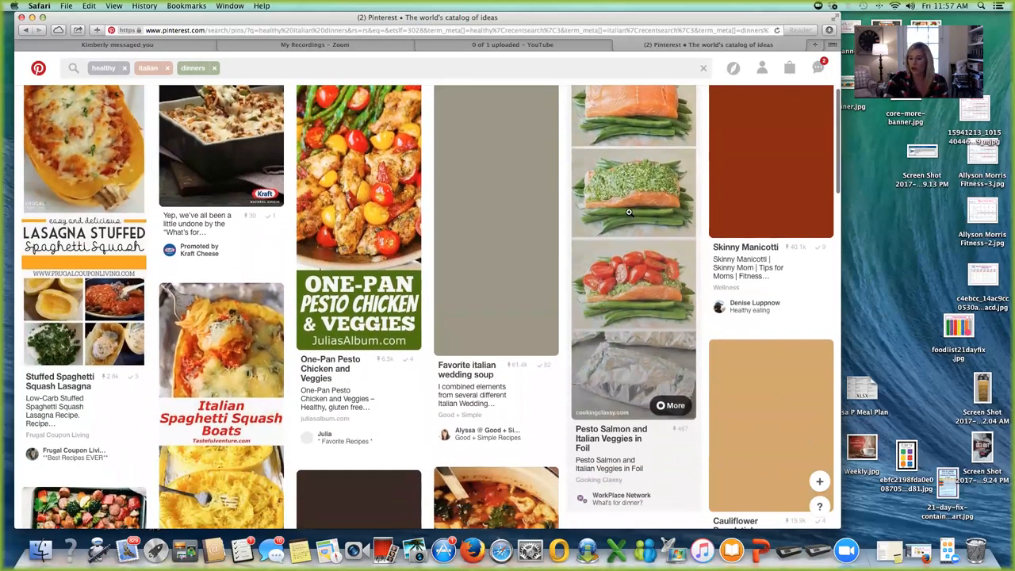
scroll(up, 3)
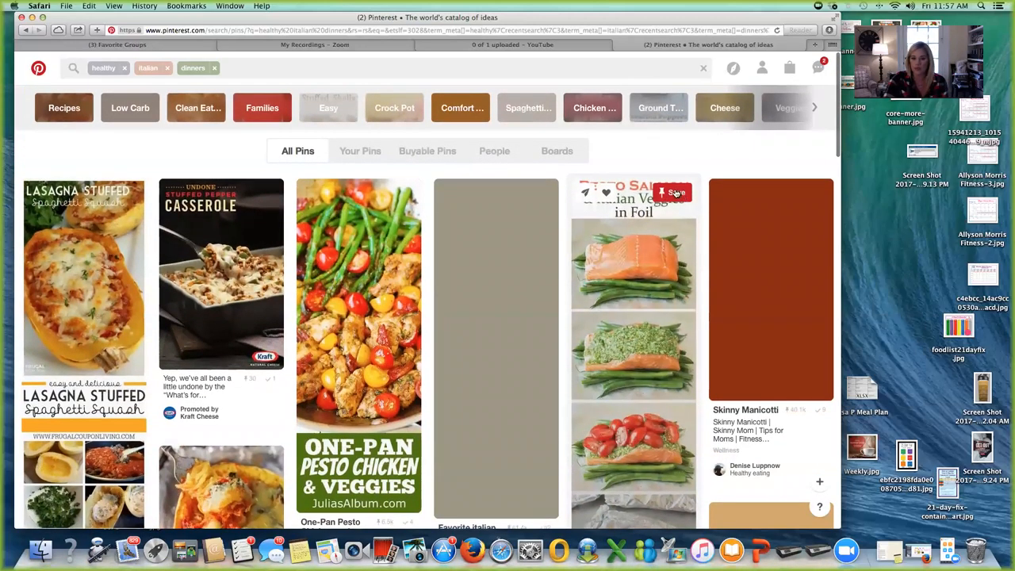
click(673, 192)
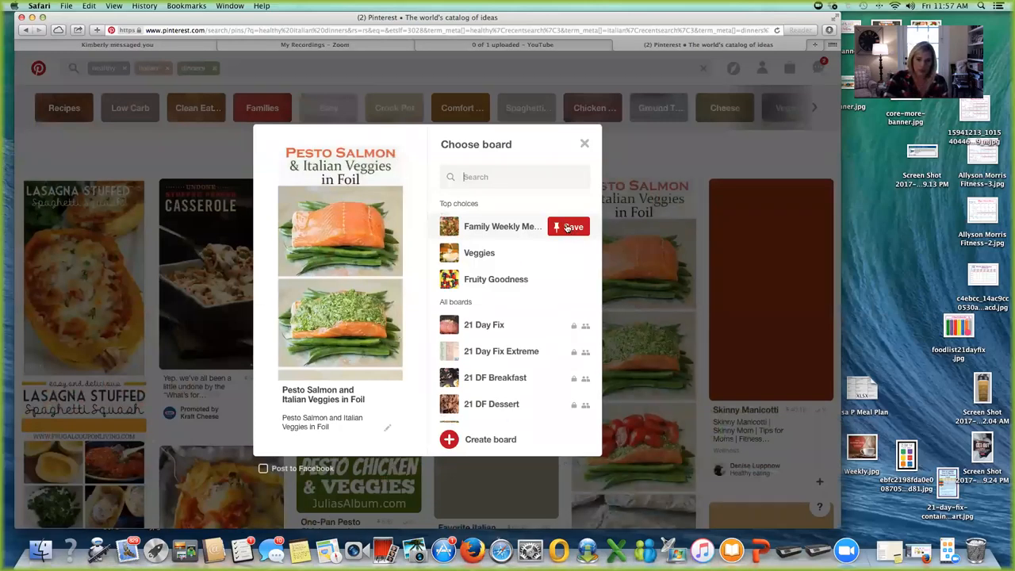
click(569, 227)
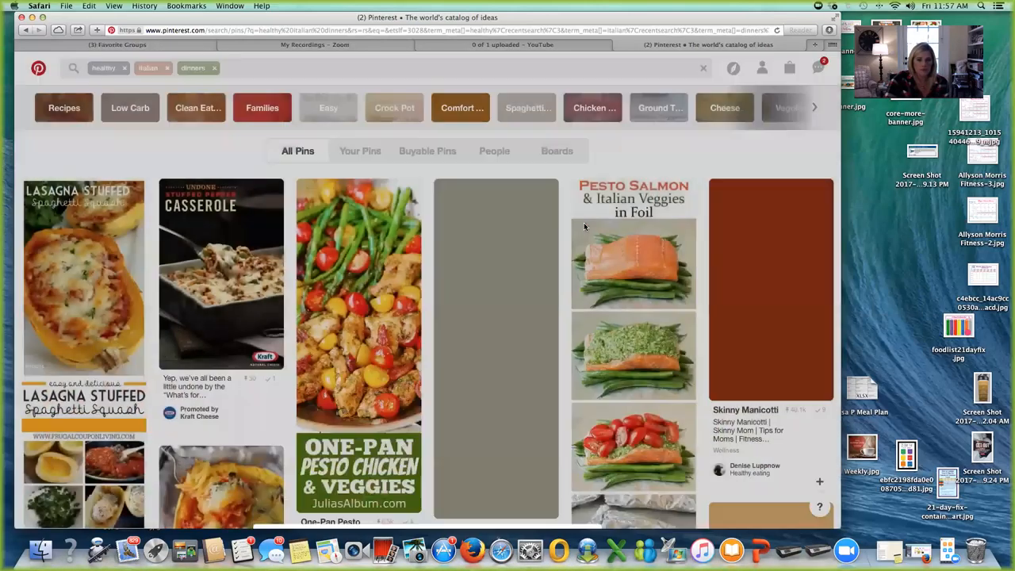
scroll(down, 3)
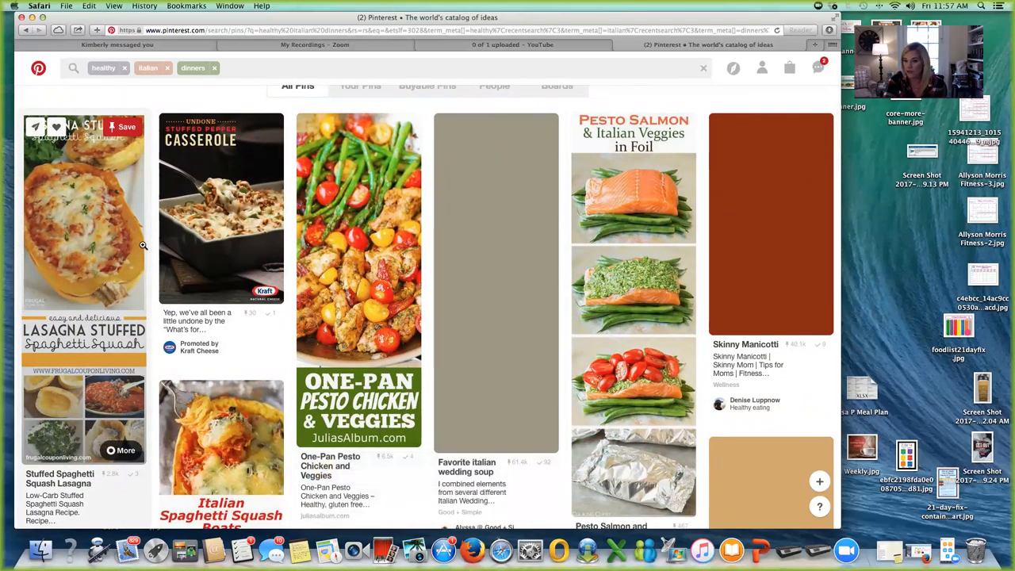
mouse_move(218, 181)
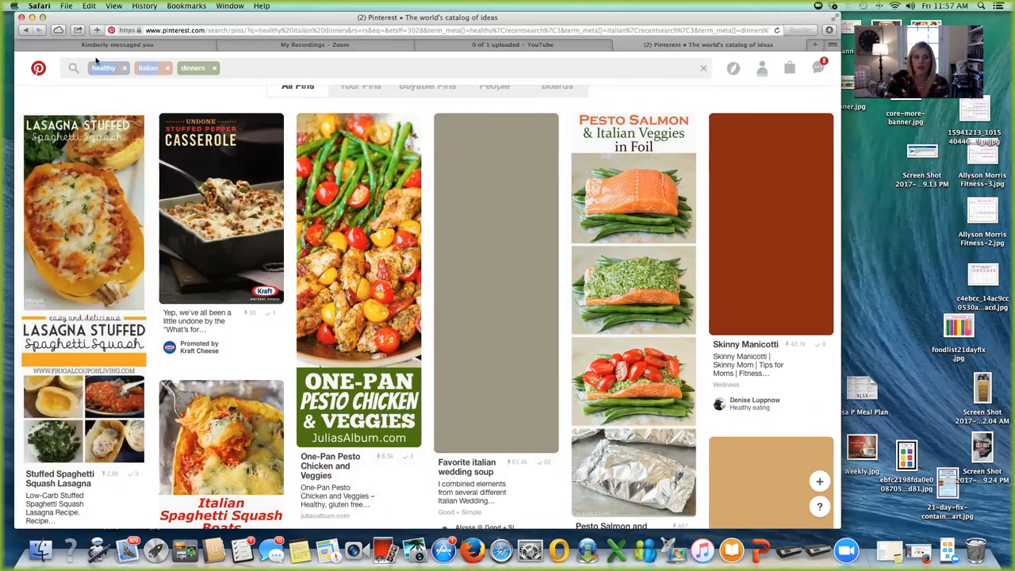
click(213, 68)
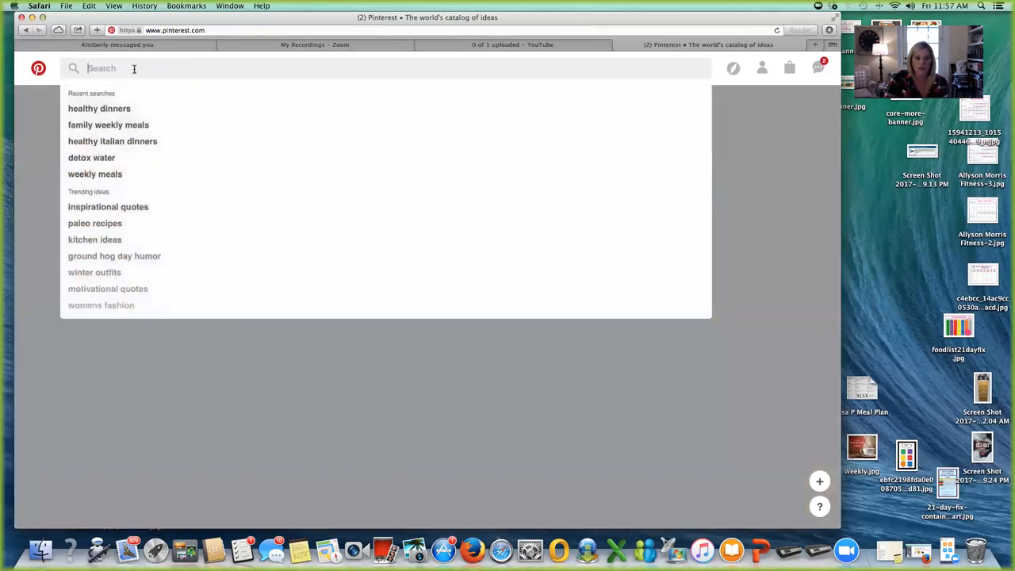
Type 'healthy mexican', fixing typos, and choose the 'healthy mexican recipes' suggestion.
text(healthy italian)
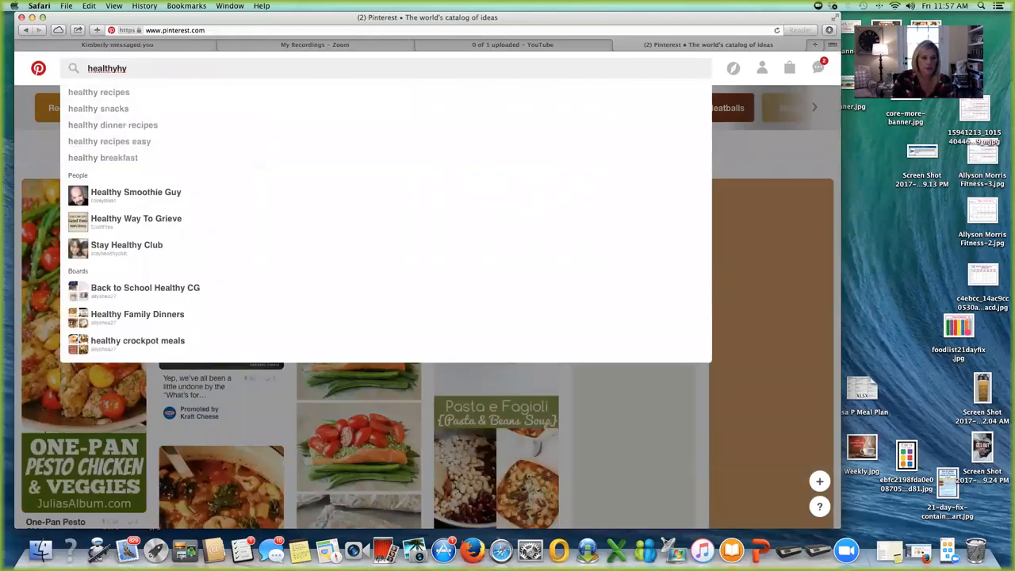
key(backspace)
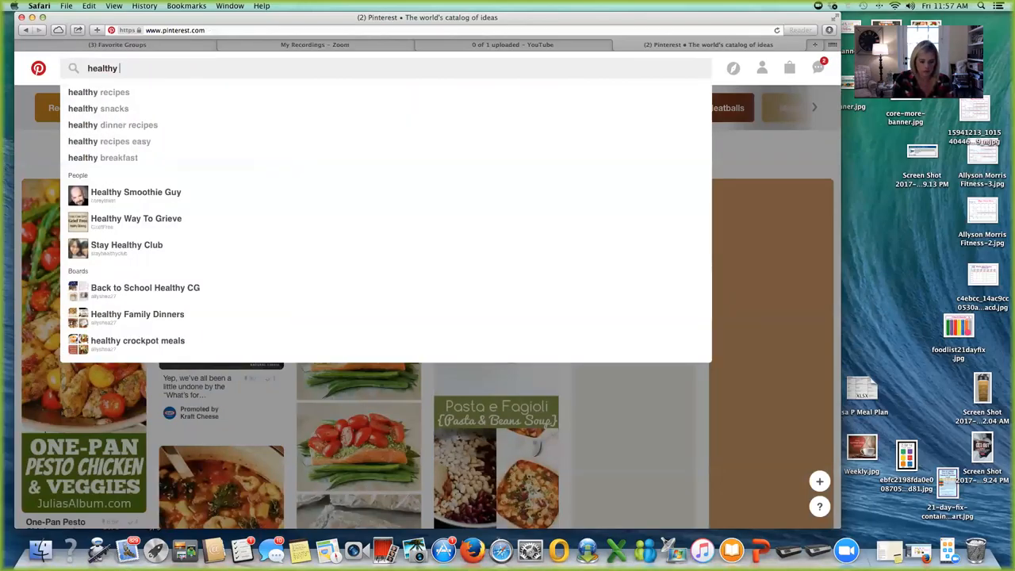
text(mexica)
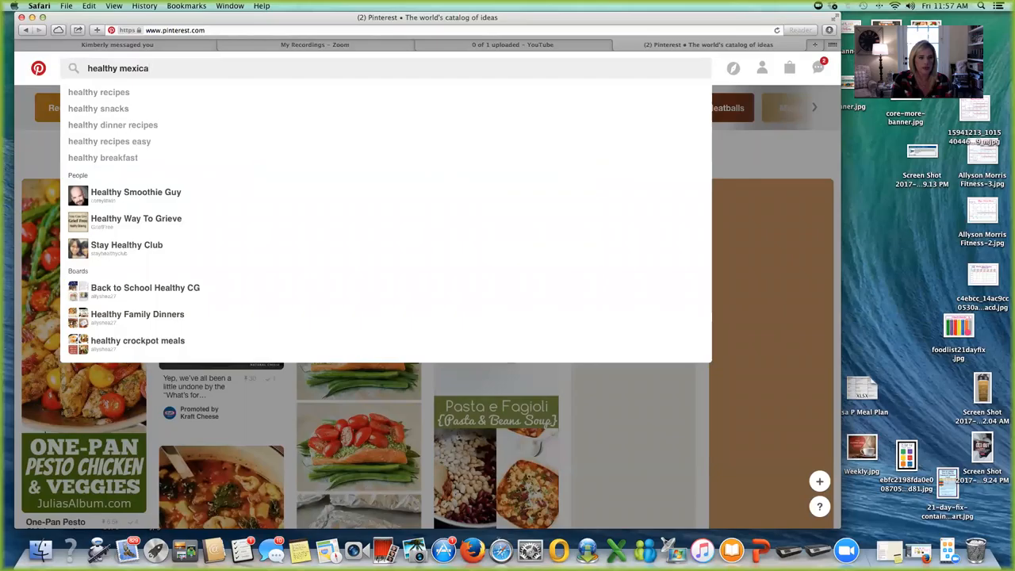
text(n)
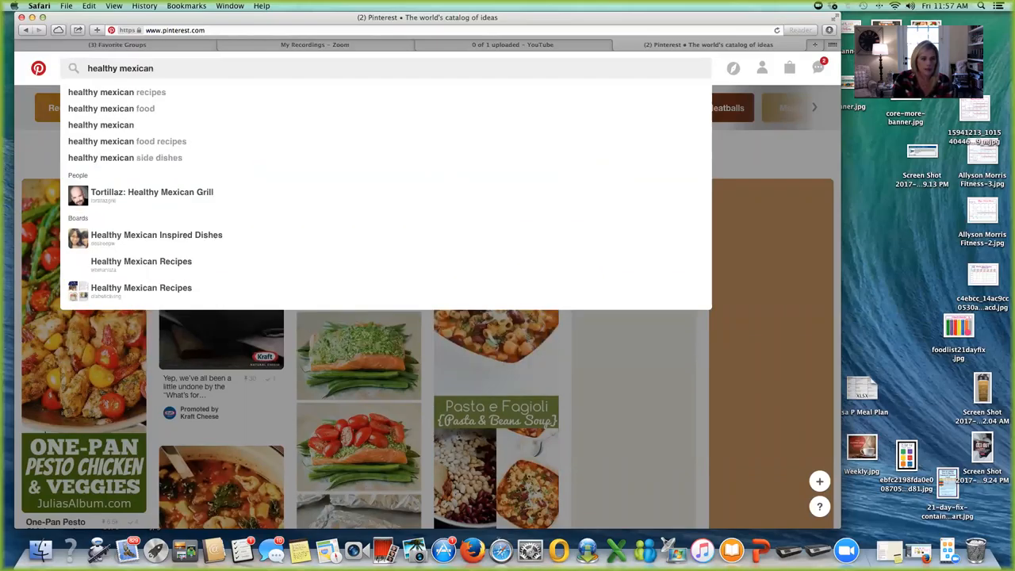
click(117, 92)
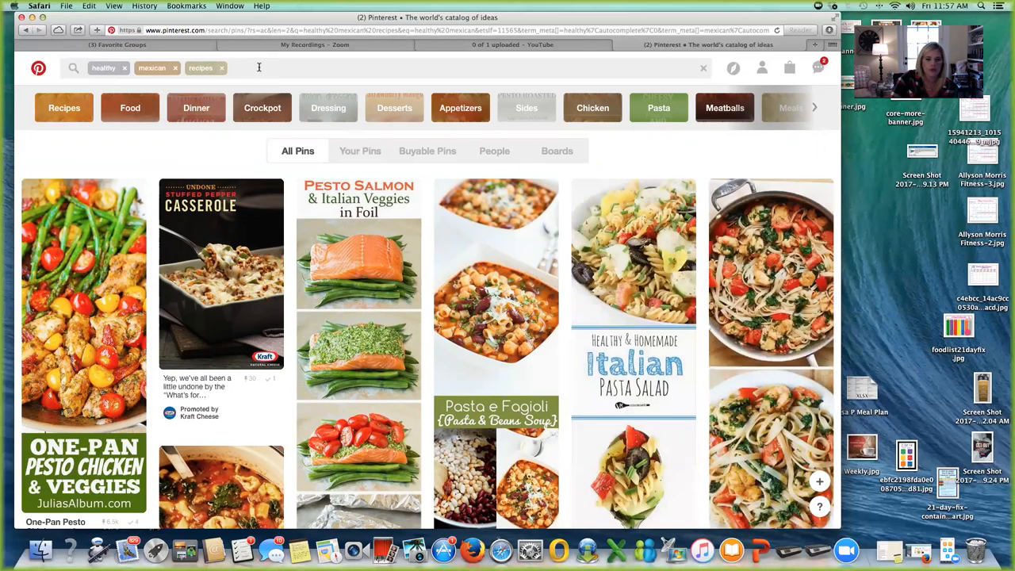
Run a new search for 'healthy enchilada recipe' from the search bar.
click(238, 67)
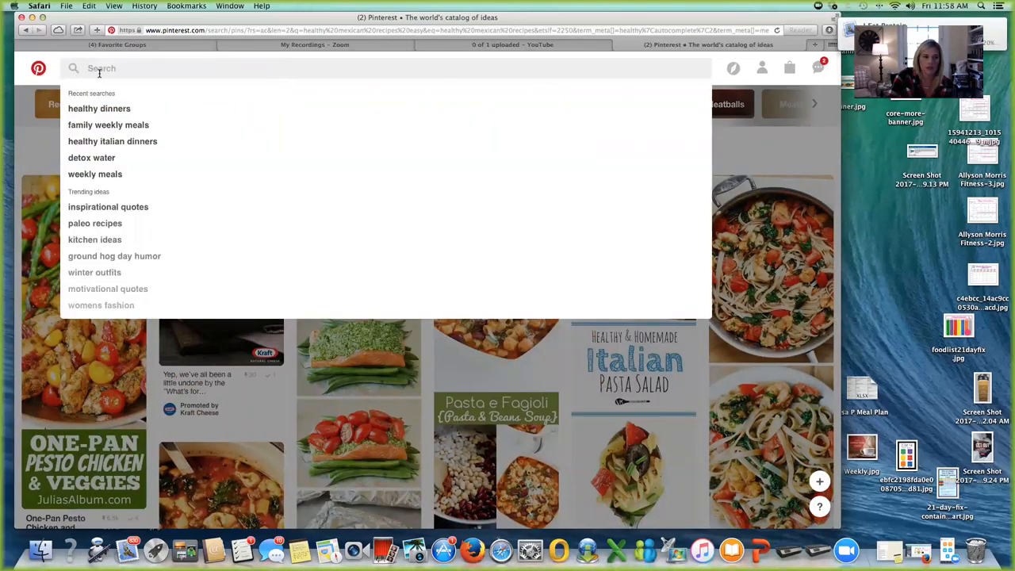
text(healthy)
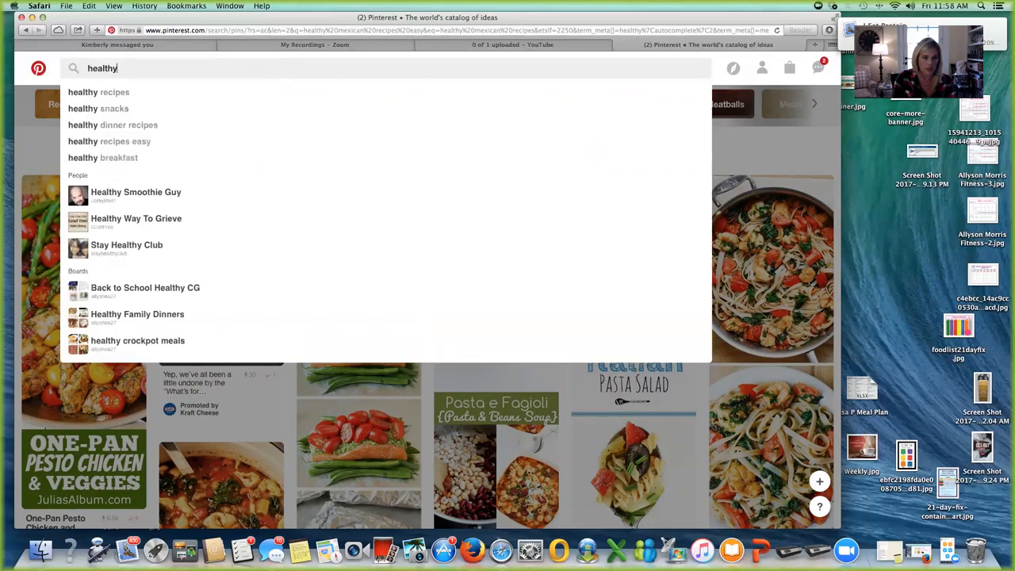
text(enchilada recipe)
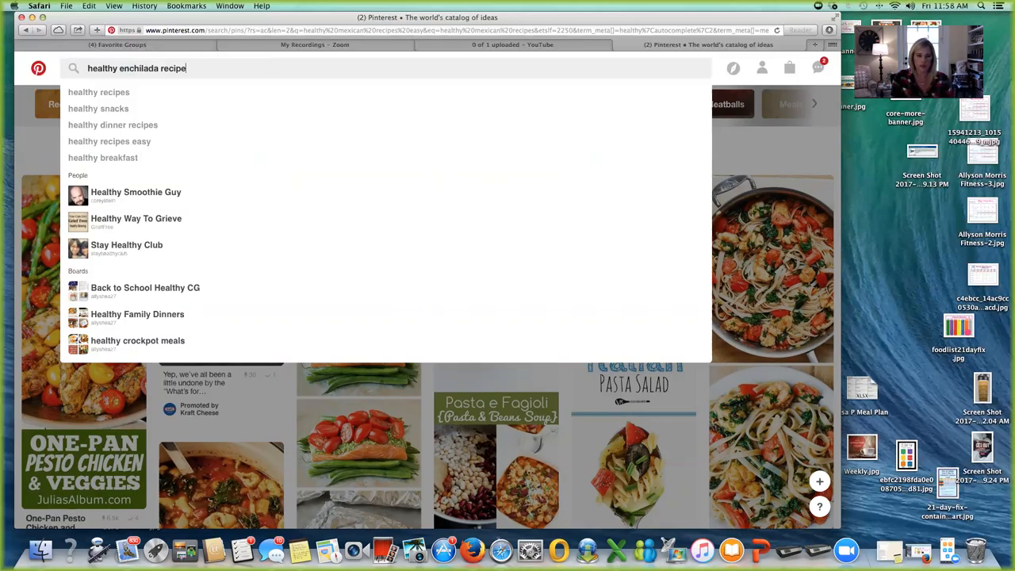
key(Return)
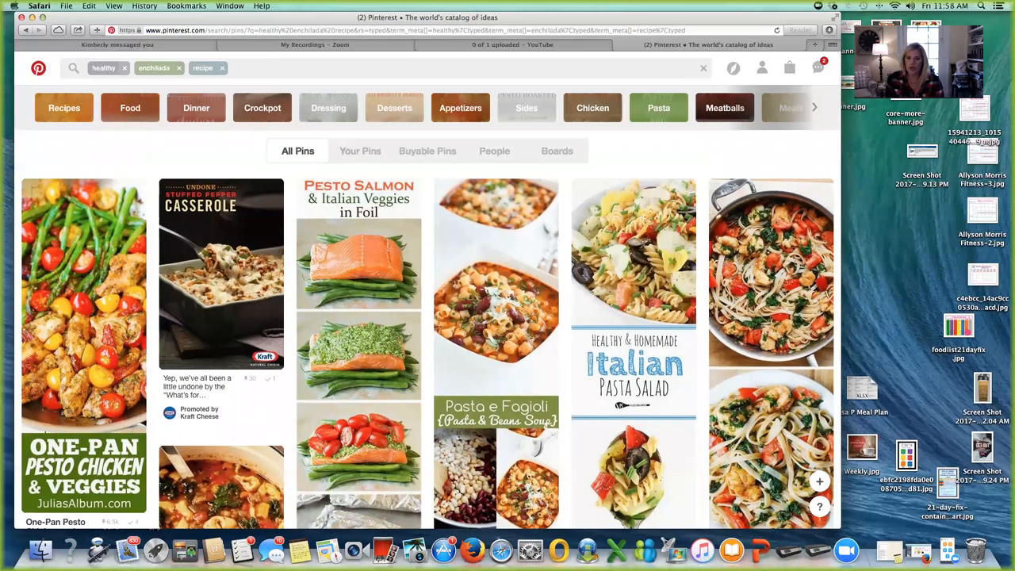
scroll(down, 3)
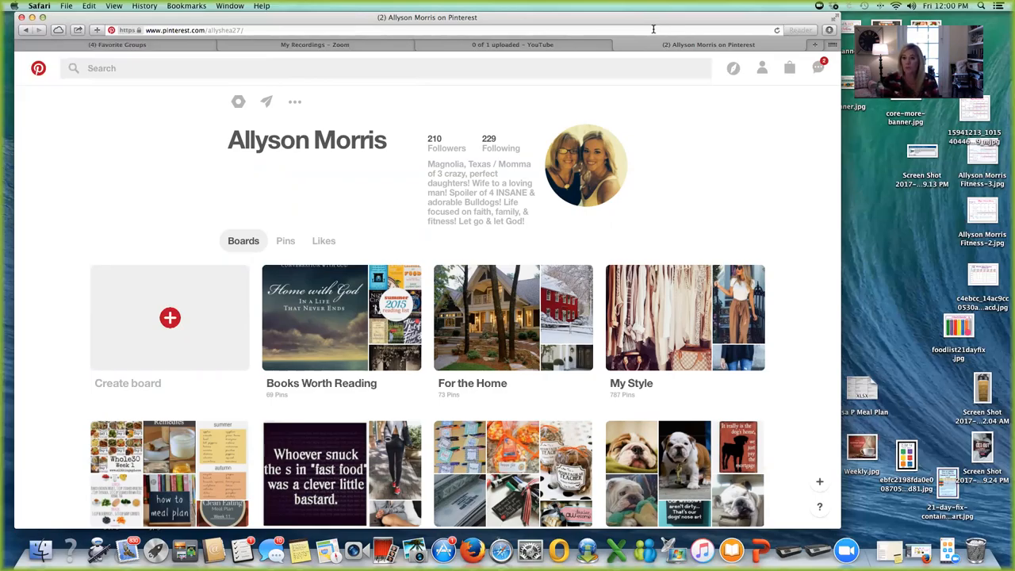
Scroll the profile boards and open Family Weekly Meals with its five saved pins.
scroll(down, 3)
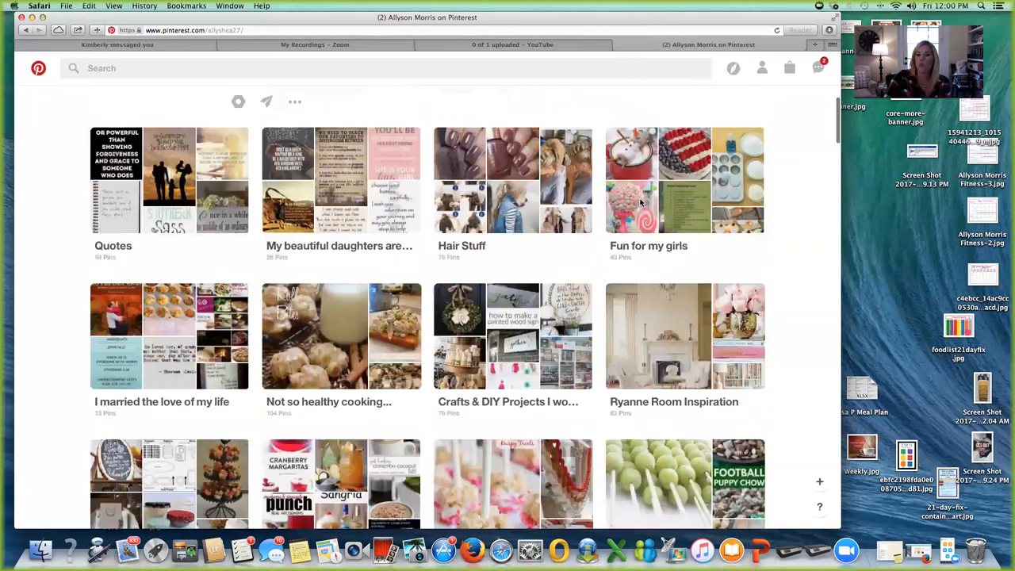
scroll(down, 3)
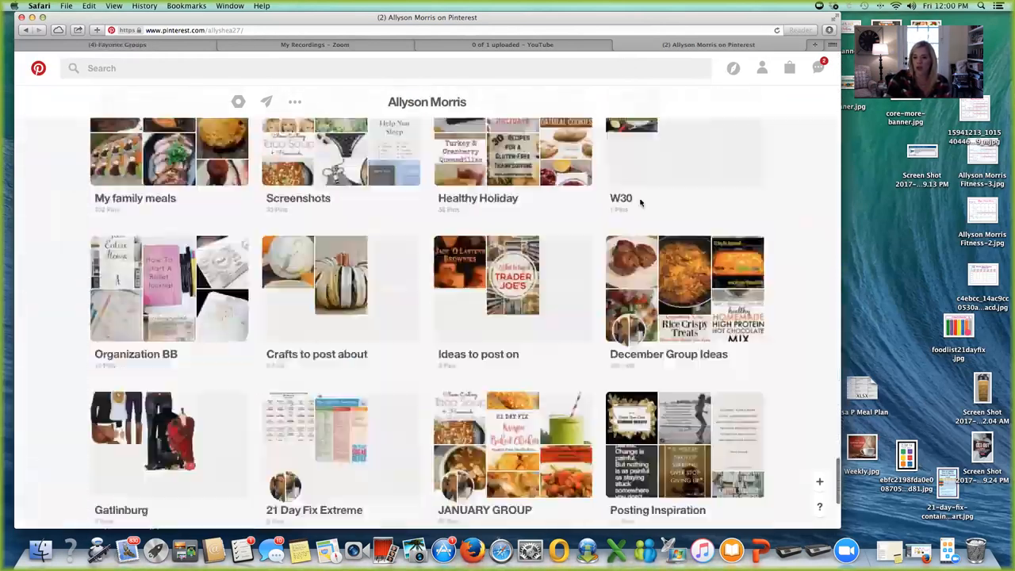
scroll(down, 3)
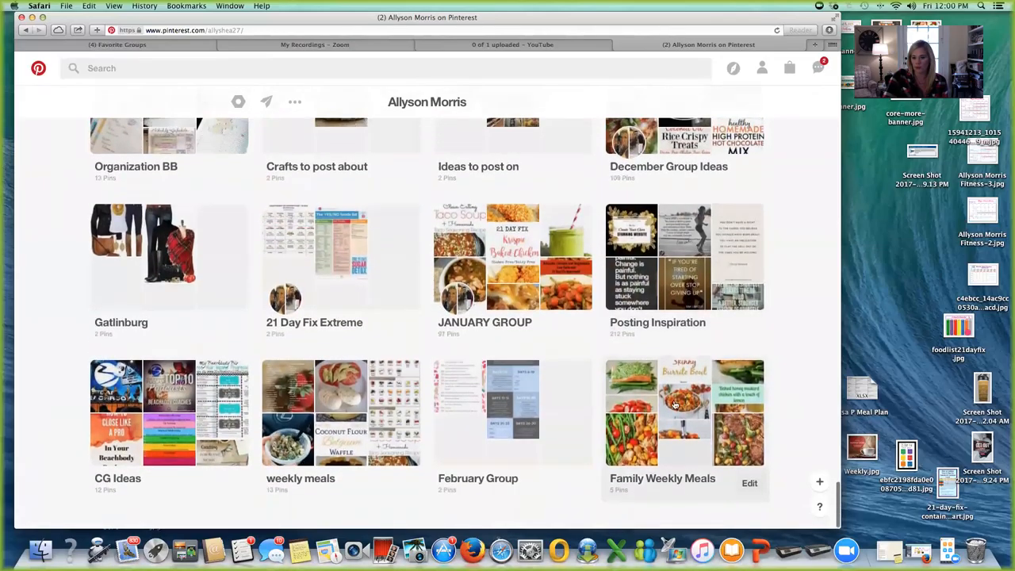
scroll(up, 3)
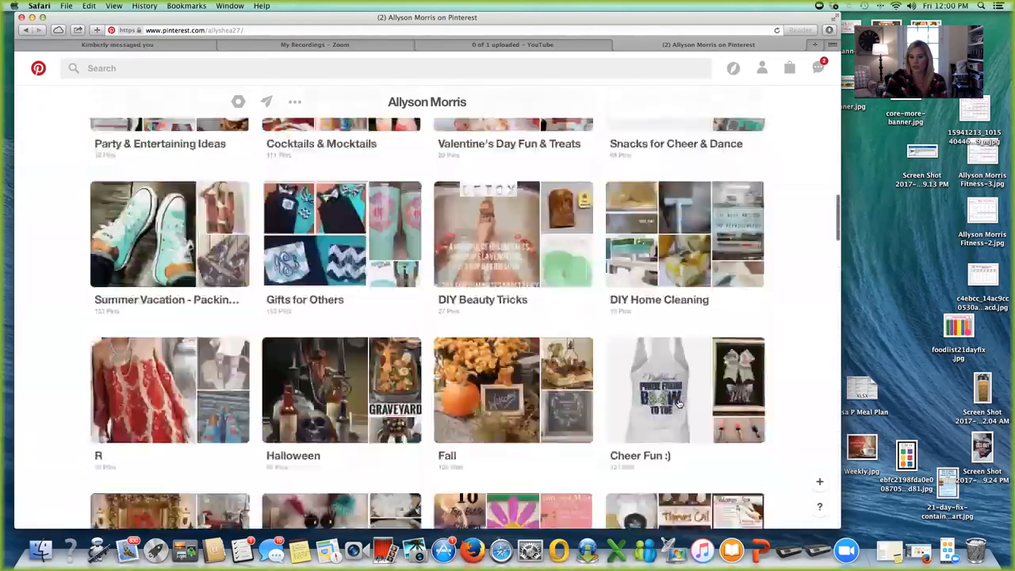
scroll(down, 3)
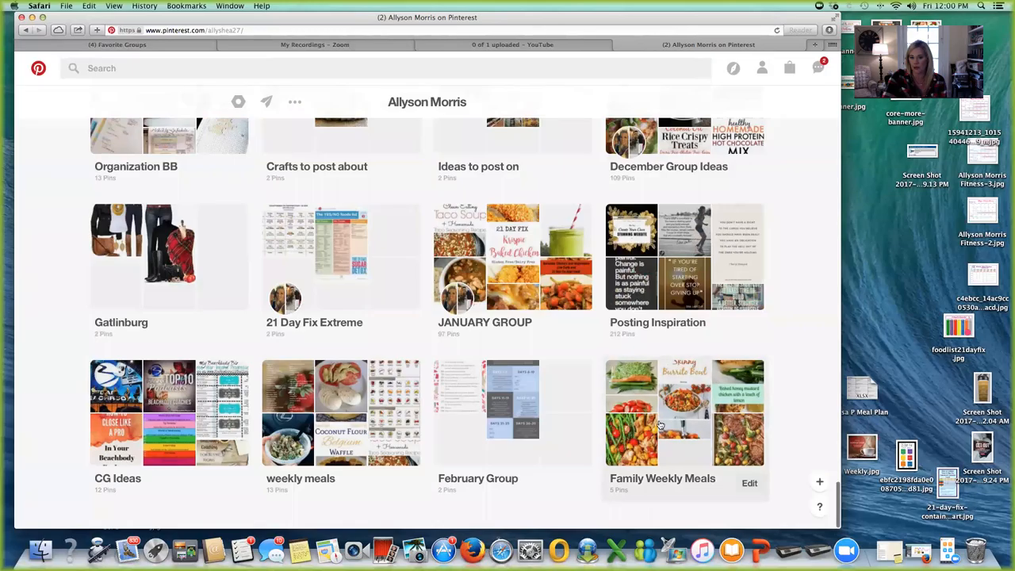
click(684, 412)
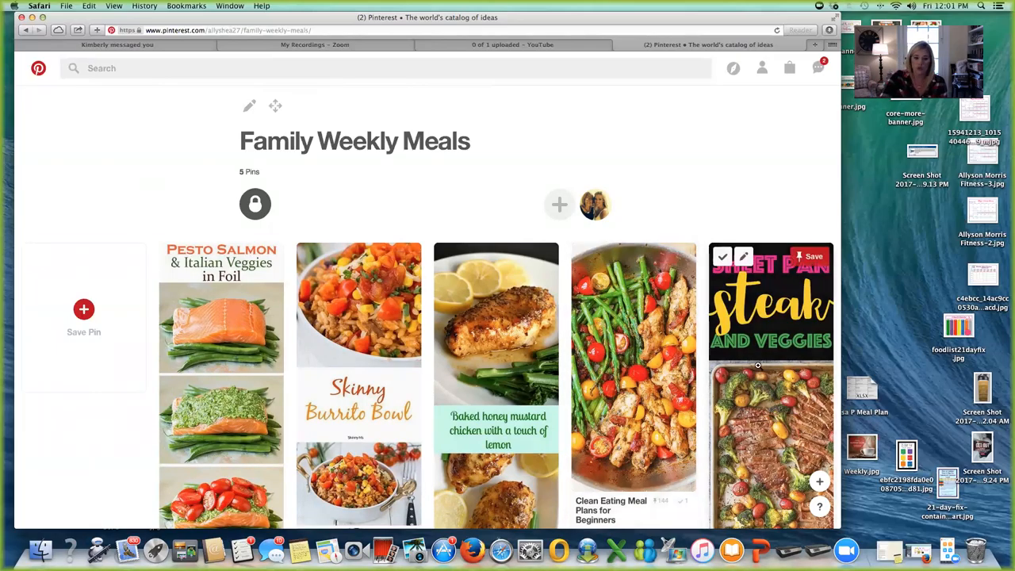
Open the Skinny Burrito Bowls pin and view its edit settings without changing anything.
click(358, 341)
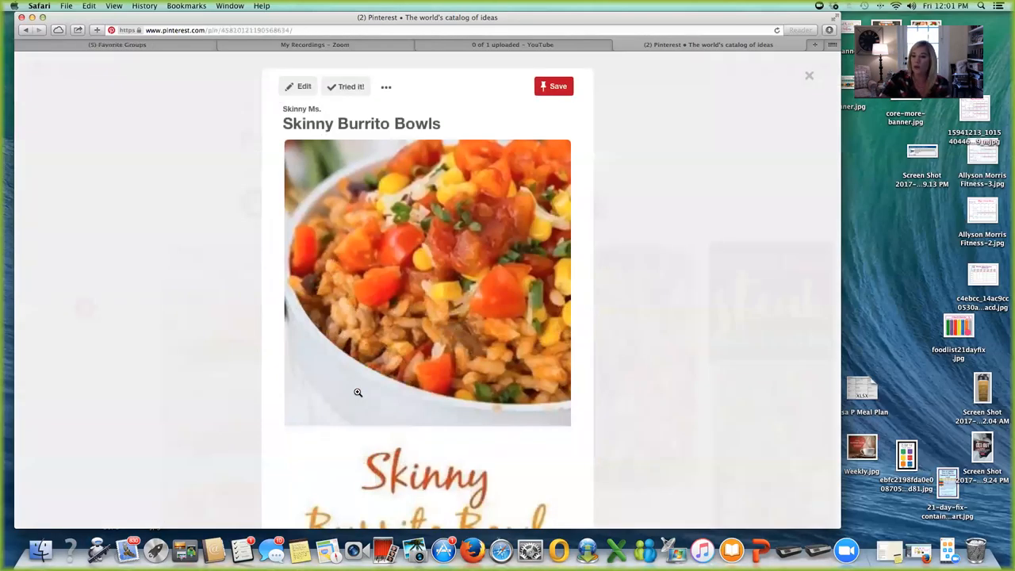
scroll(down, 3)
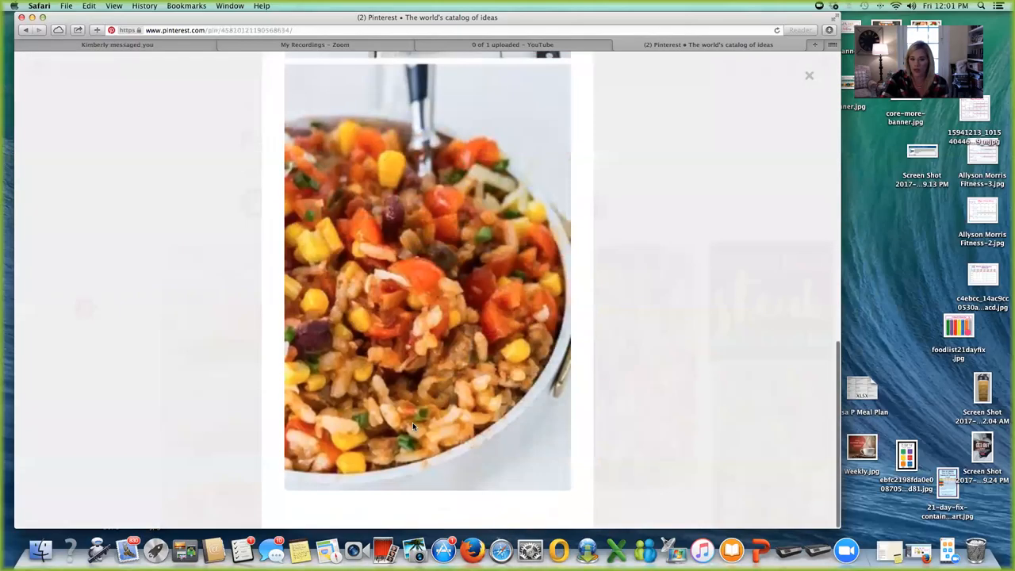
scroll(up, 3)
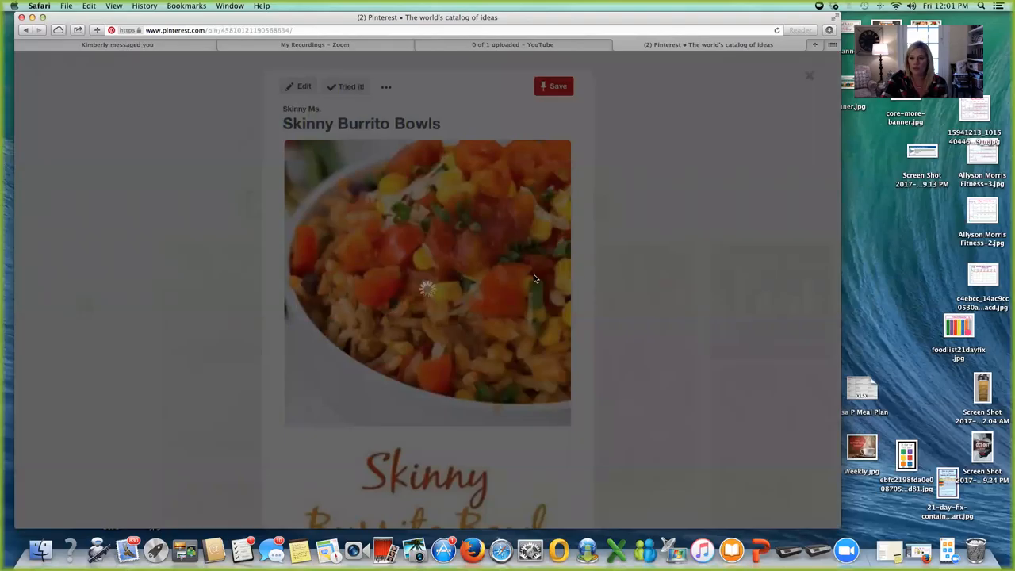
click(299, 86)
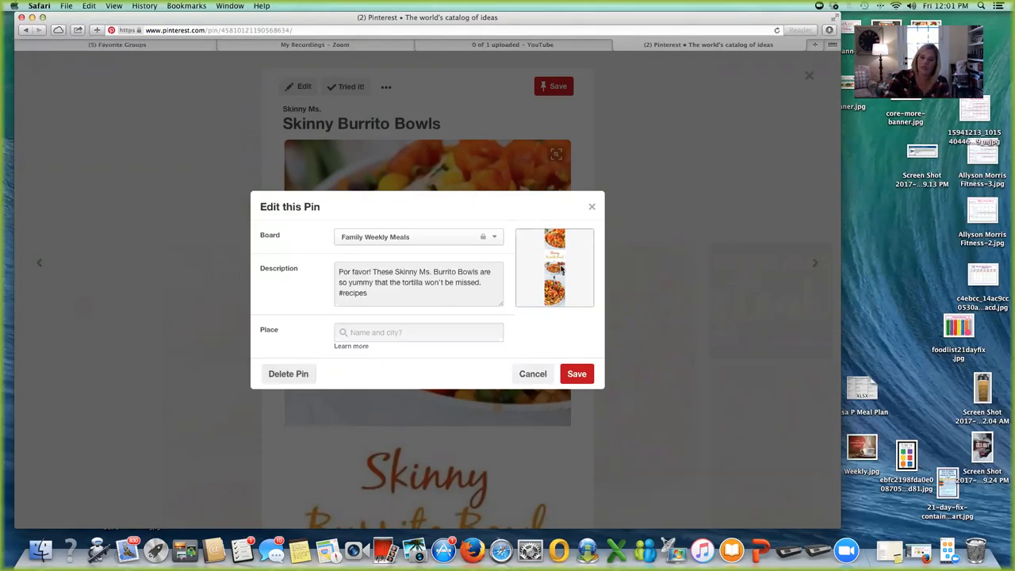
click(533, 373)
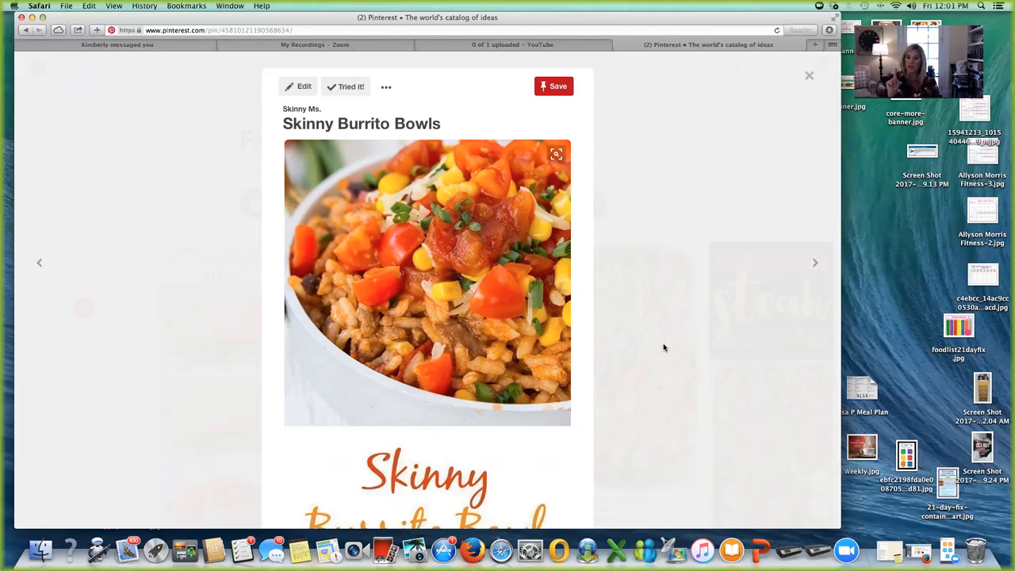
Start saving the Skinny Burrito Bowls pin and search boards for 'family'.
click(117, 45)
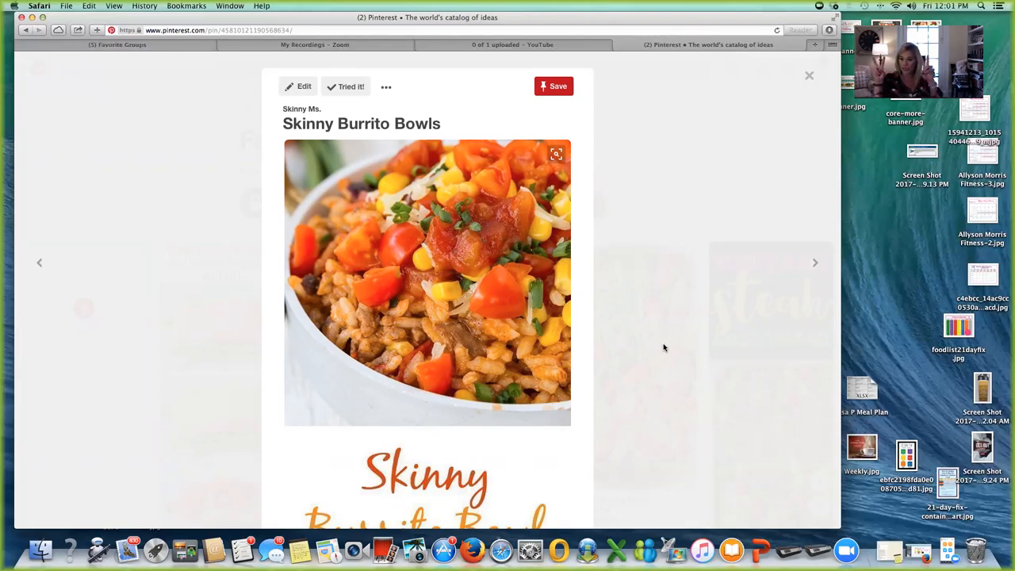
mouse_move(605, 187)
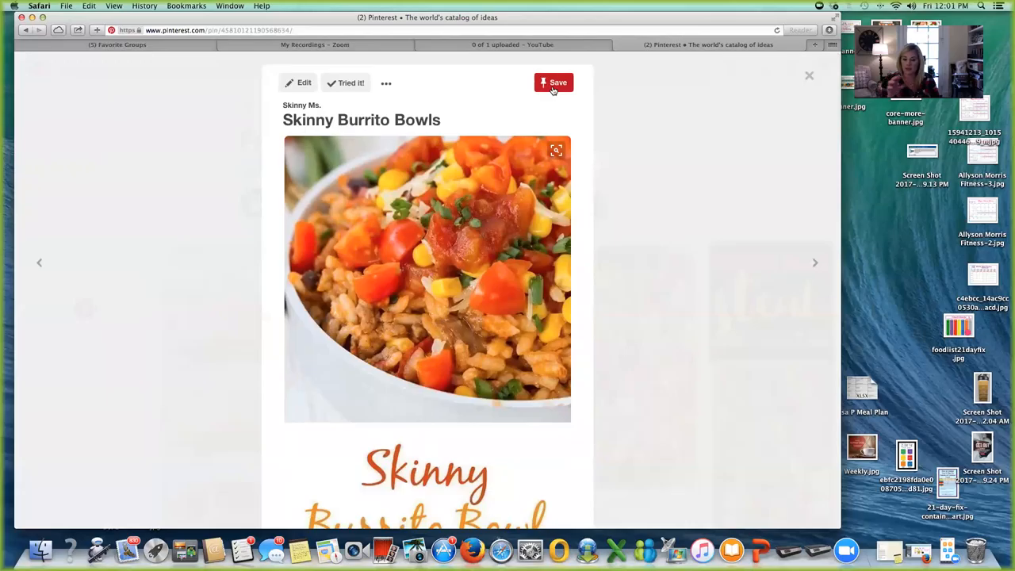
click(553, 83)
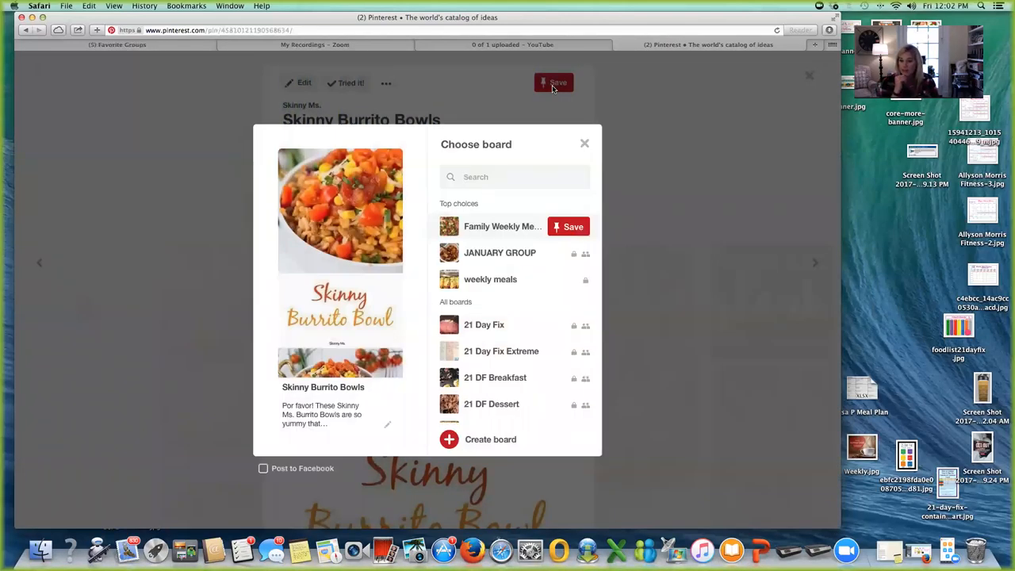
click(573, 226)
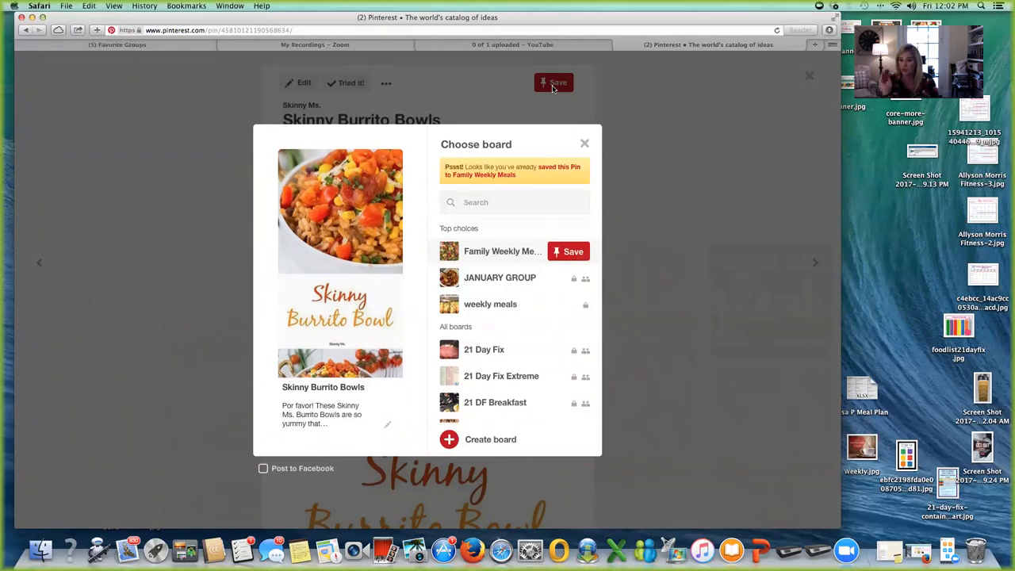
mouse_move(554, 102)
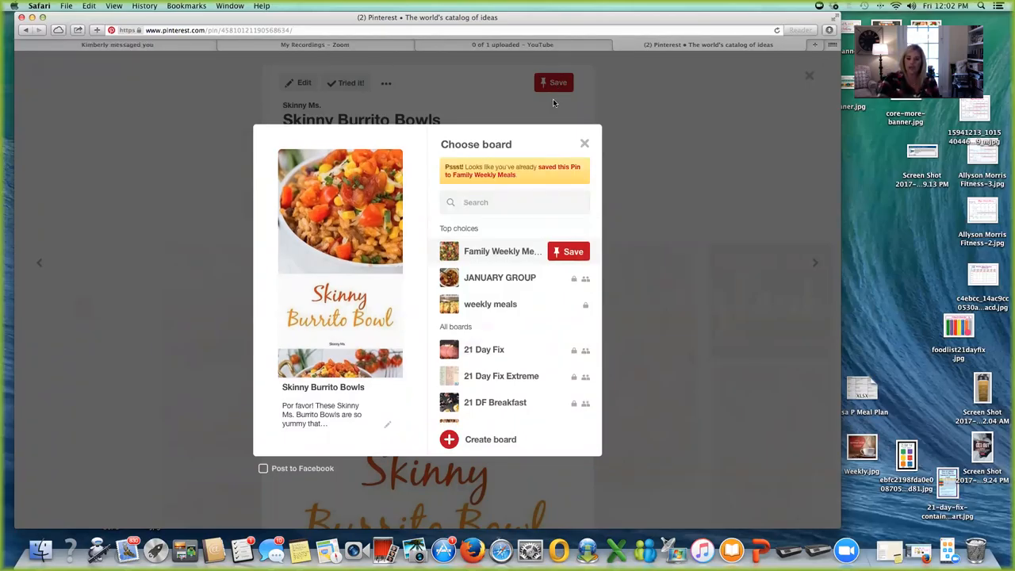
text(fami)
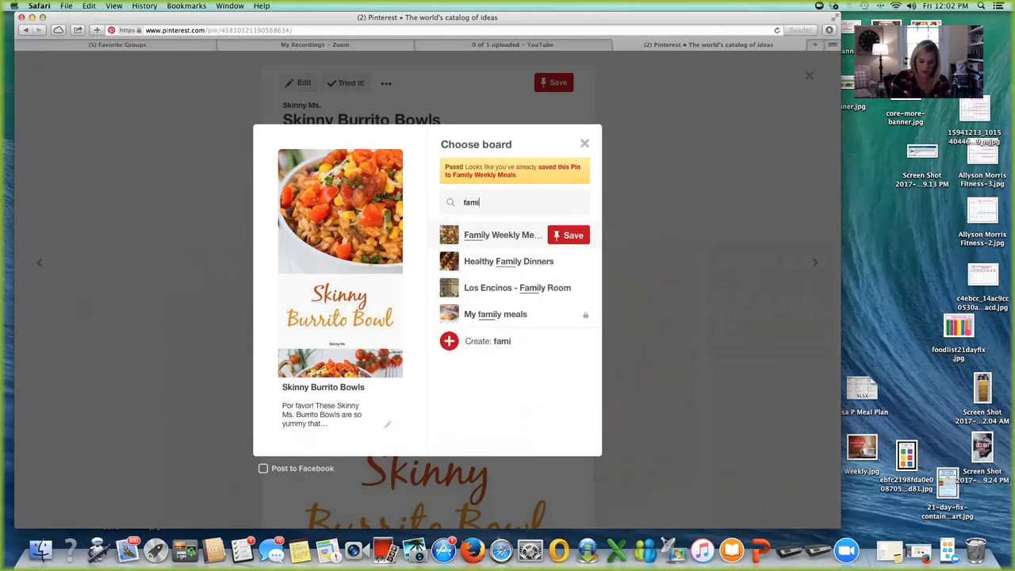
text(ly)
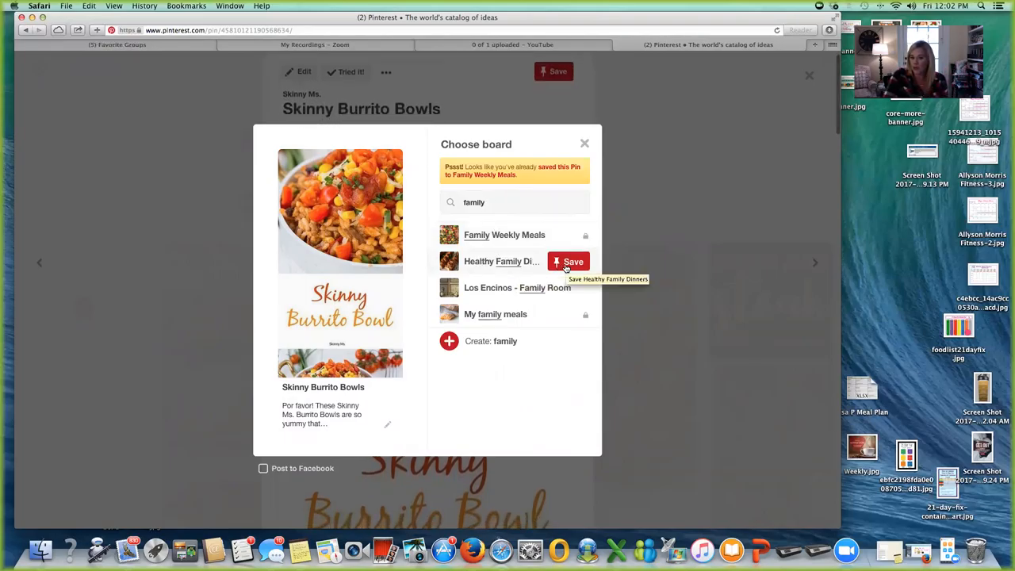
Save the pin to the Healthy Family Dinners board and confirm it.
click(573, 262)
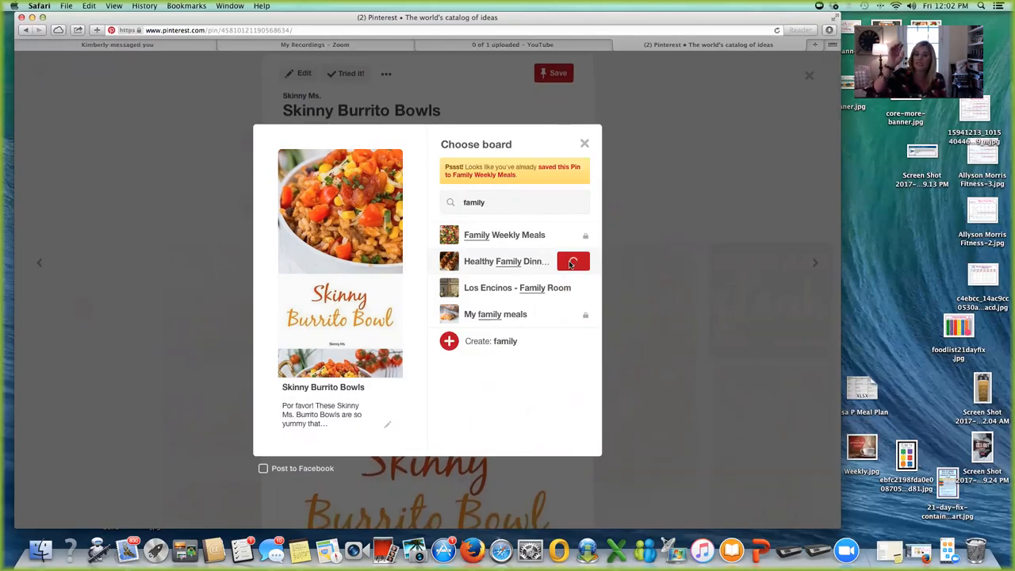
click(572, 261)
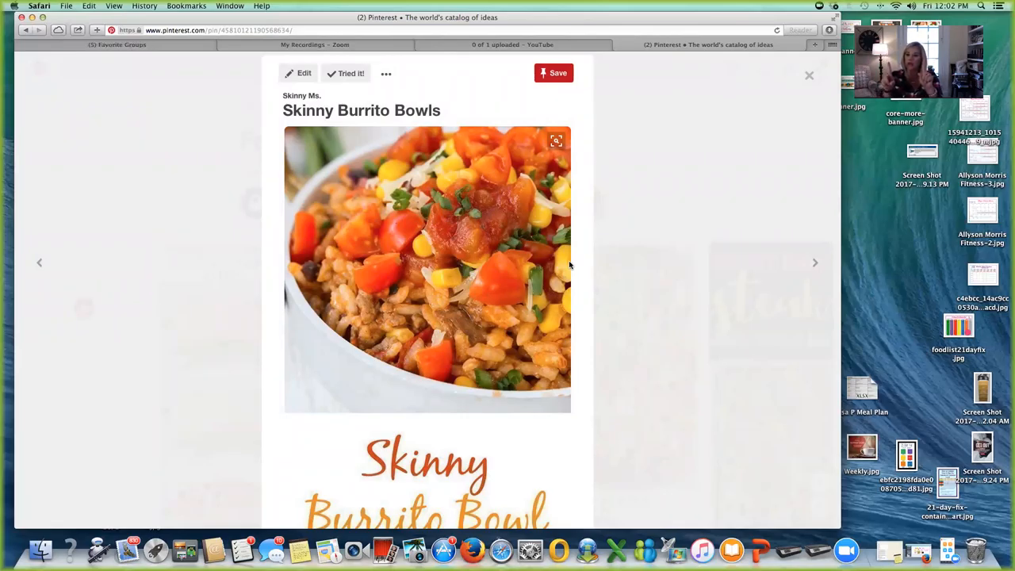
click(558, 72)
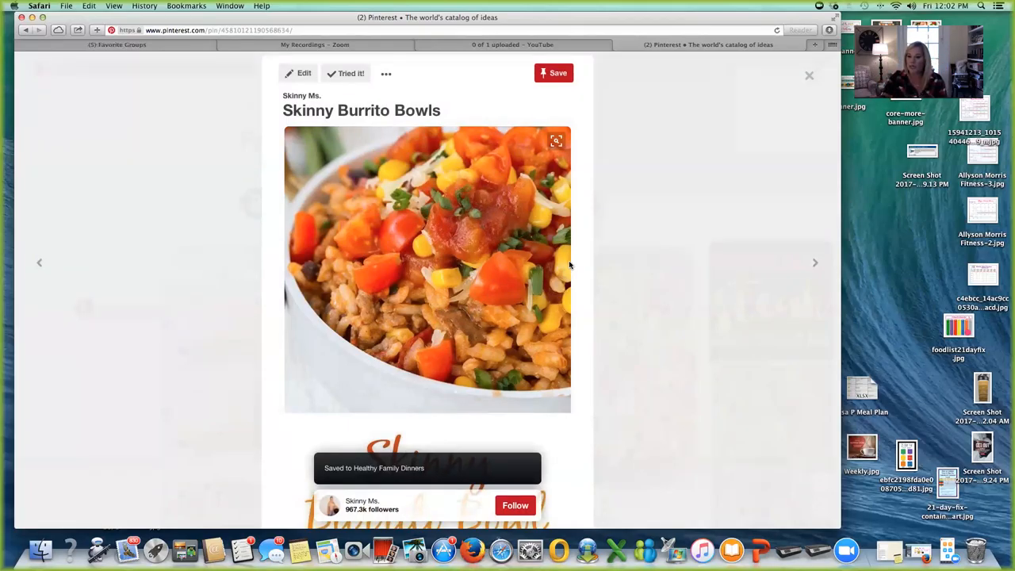
Delete the Skinny Burrito Bowls pin from Family Weekly Meals via its edit settings.
scroll(down, 3)
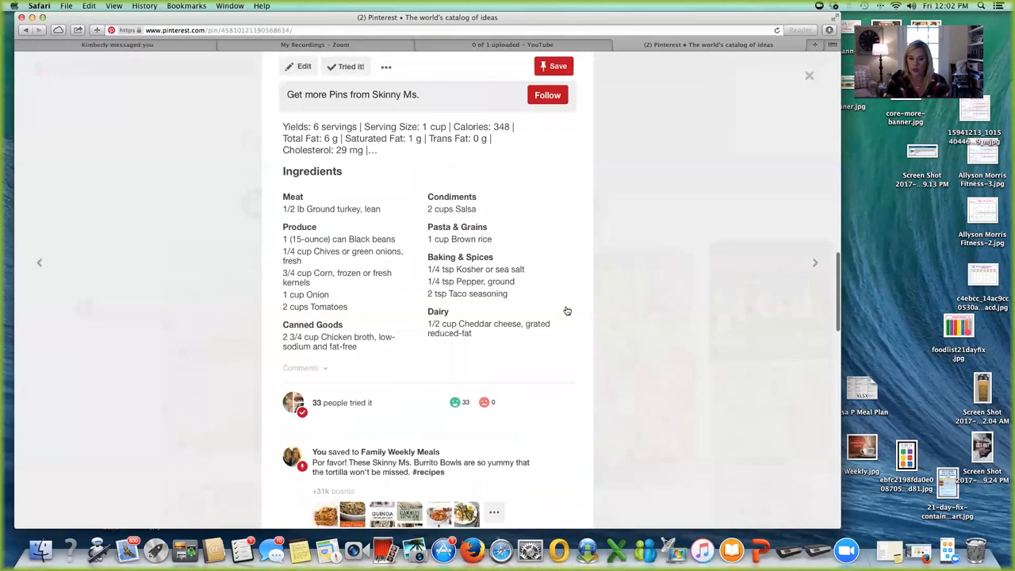
scroll(up, 3)
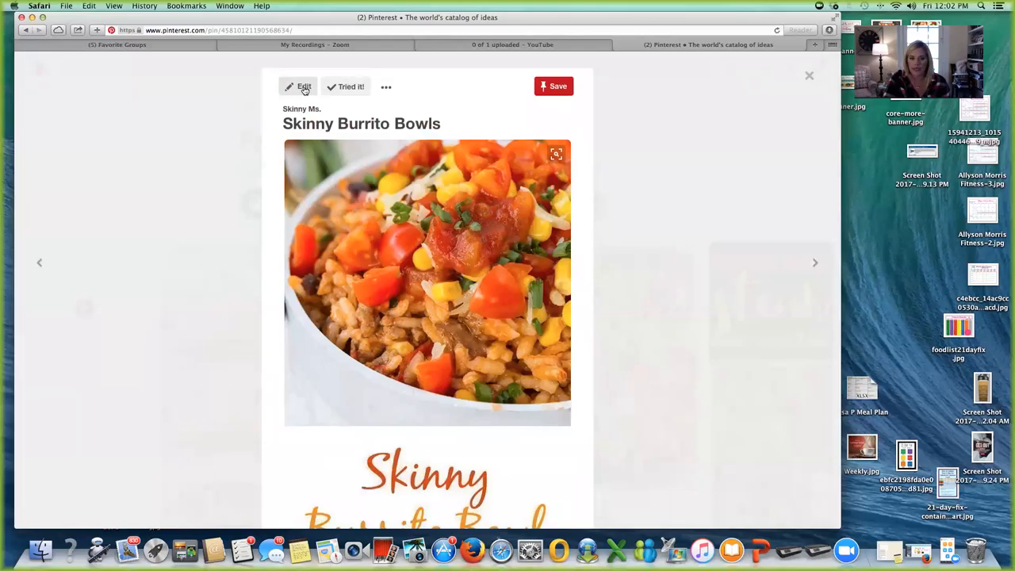
click(300, 86)
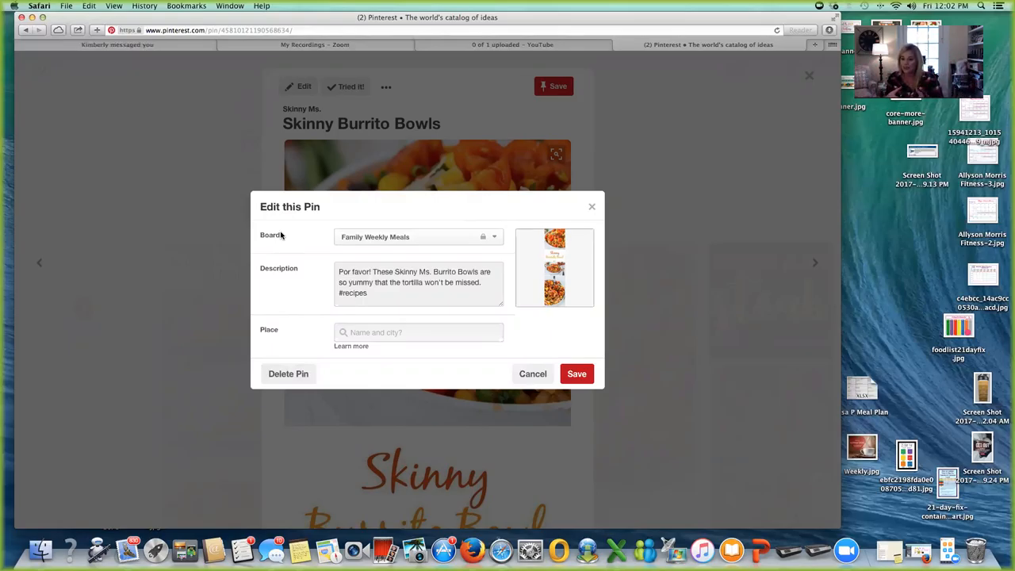
click(288, 374)
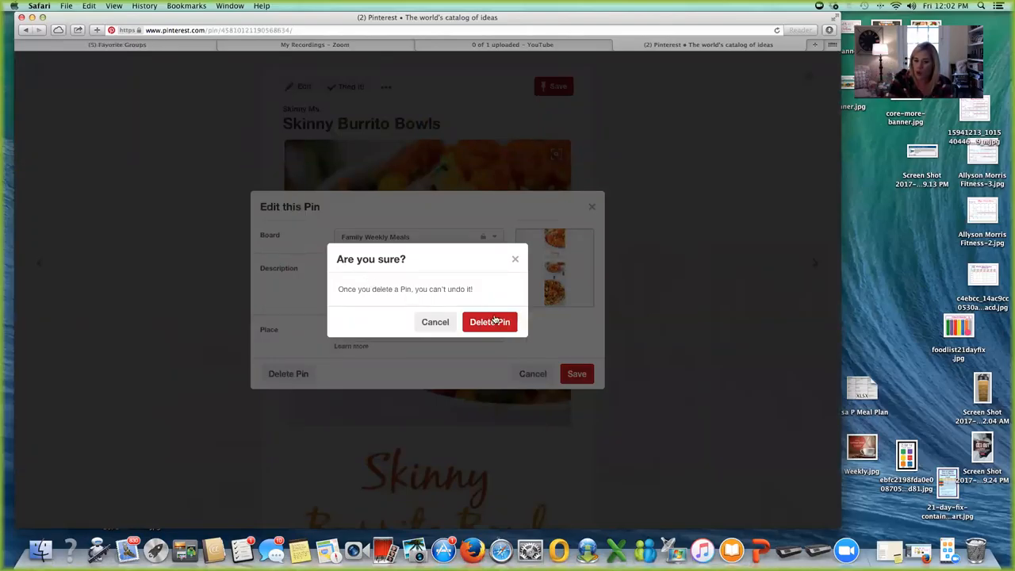
click(489, 321)
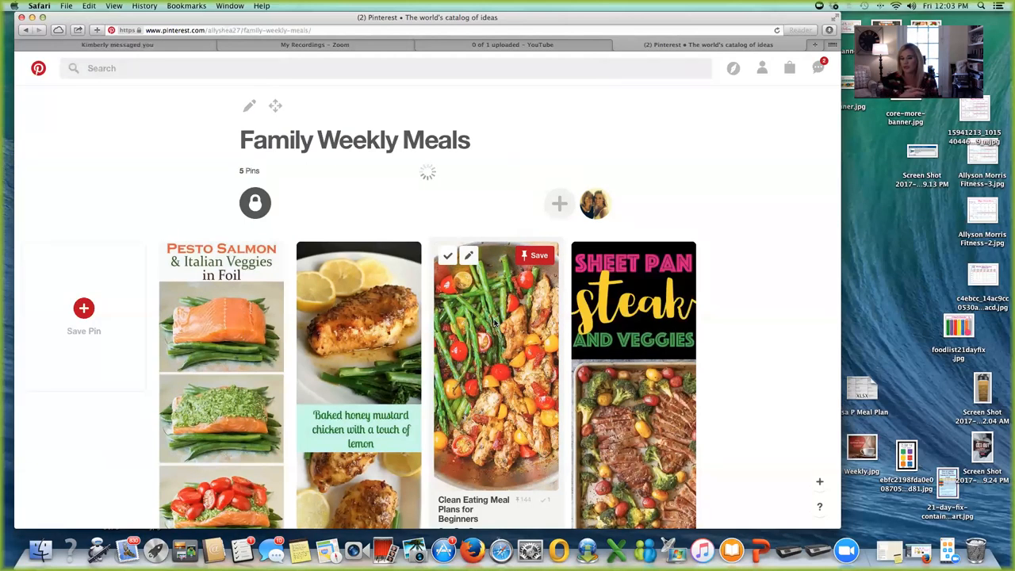
click(117, 44)
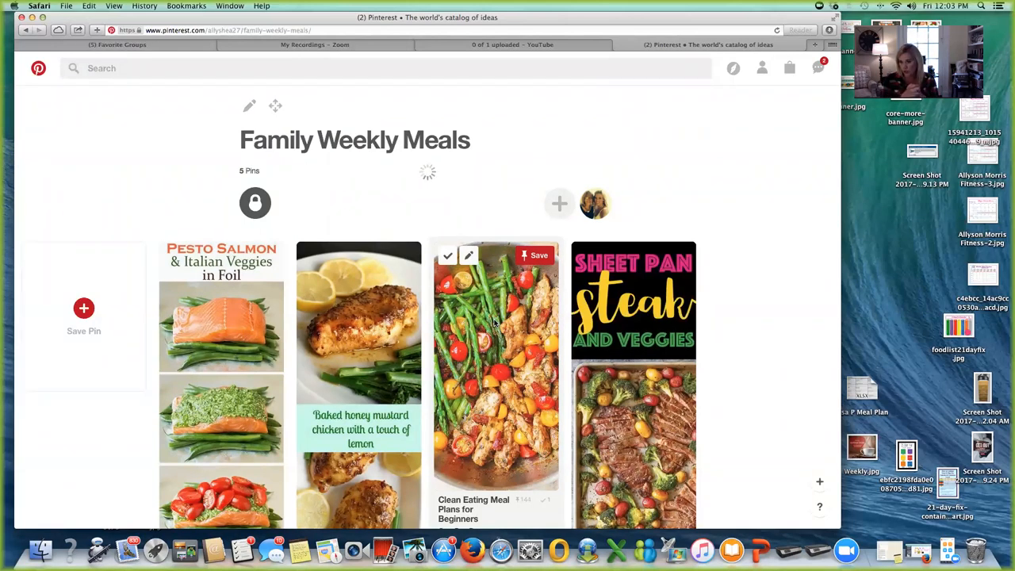